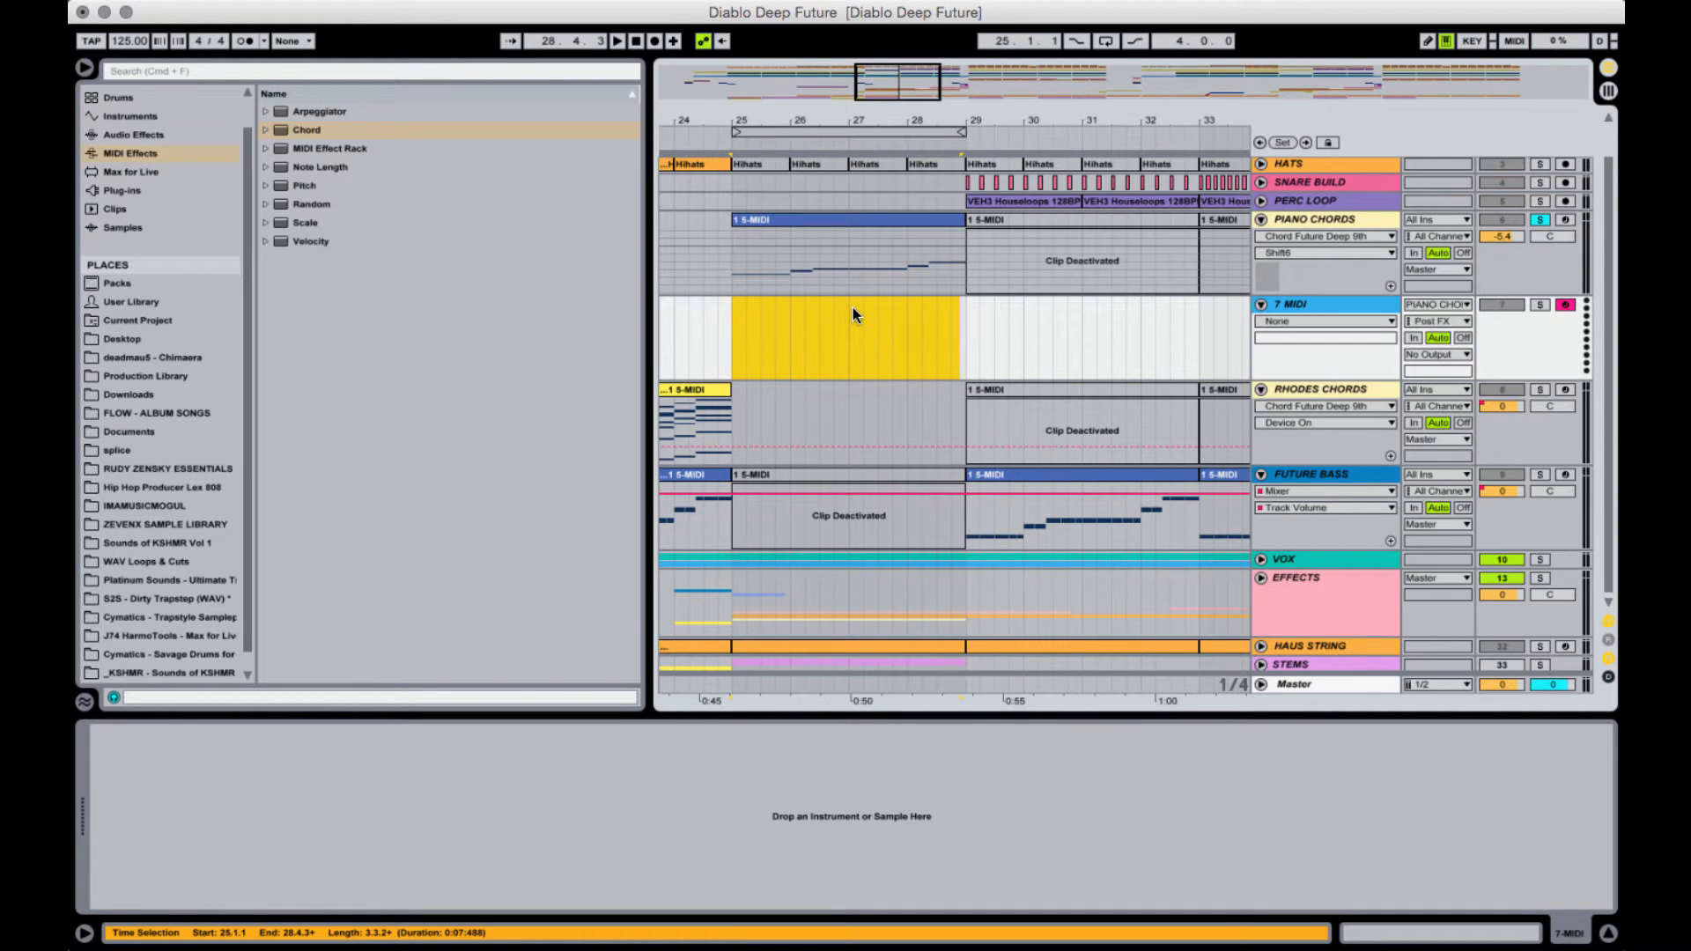
pyautogui.moveTo(771, 334)
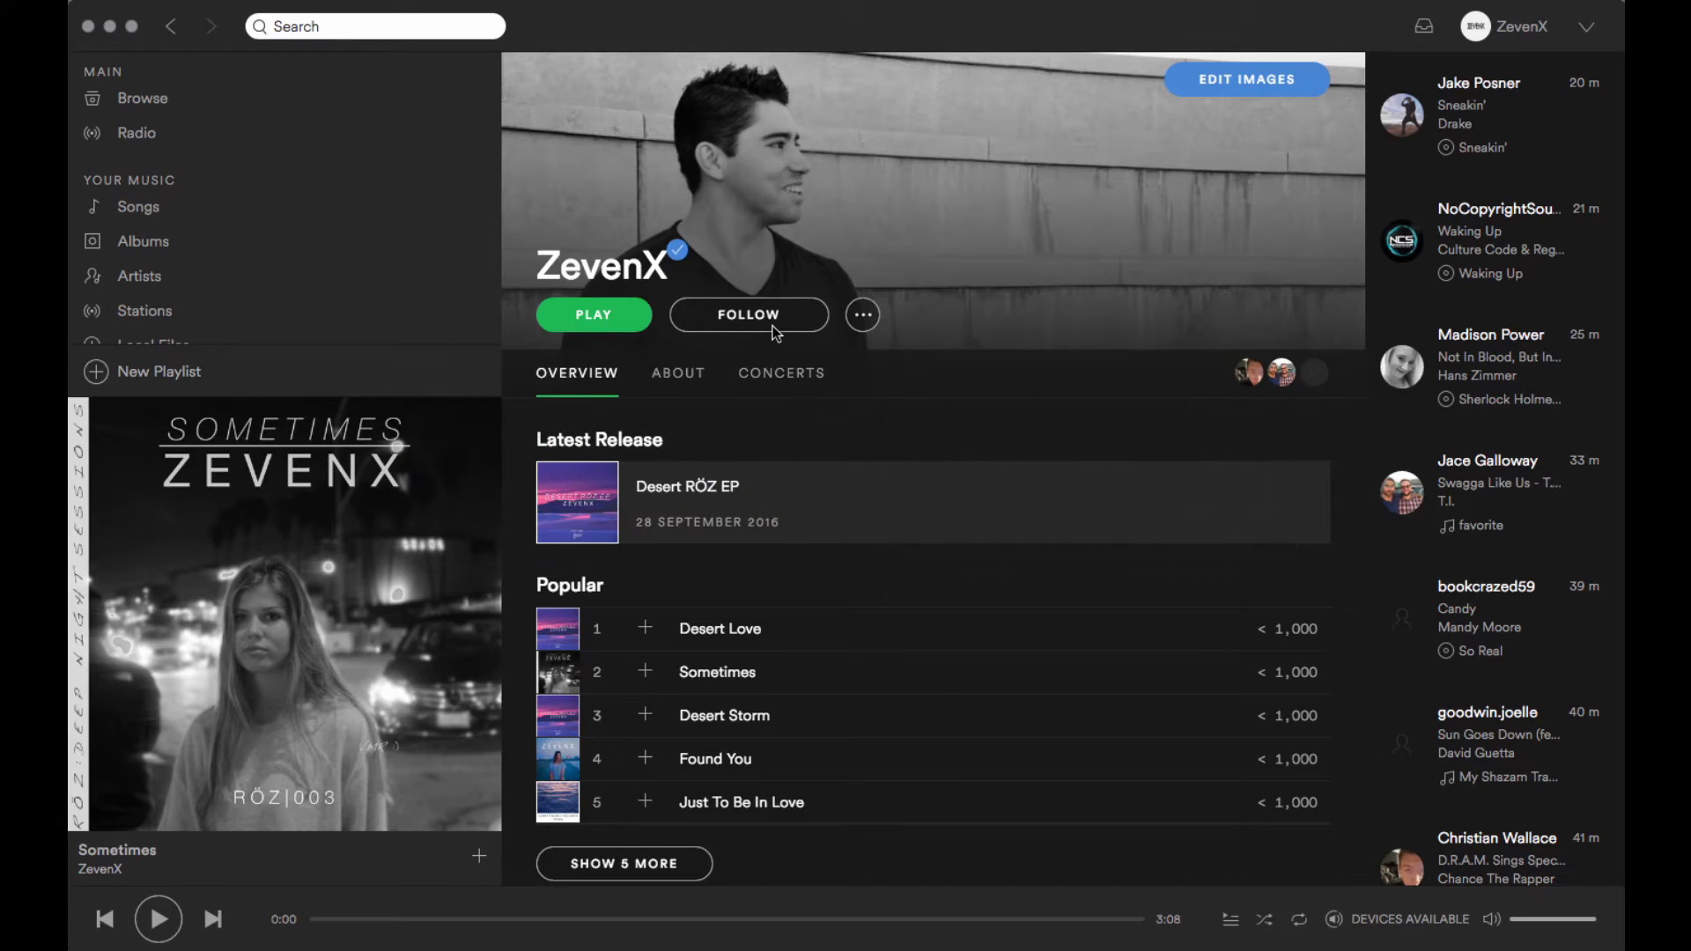
# - Jump partway into ZevenX's track Sometimes in Spotify so it plays from there
pyautogui.scroll(-3)
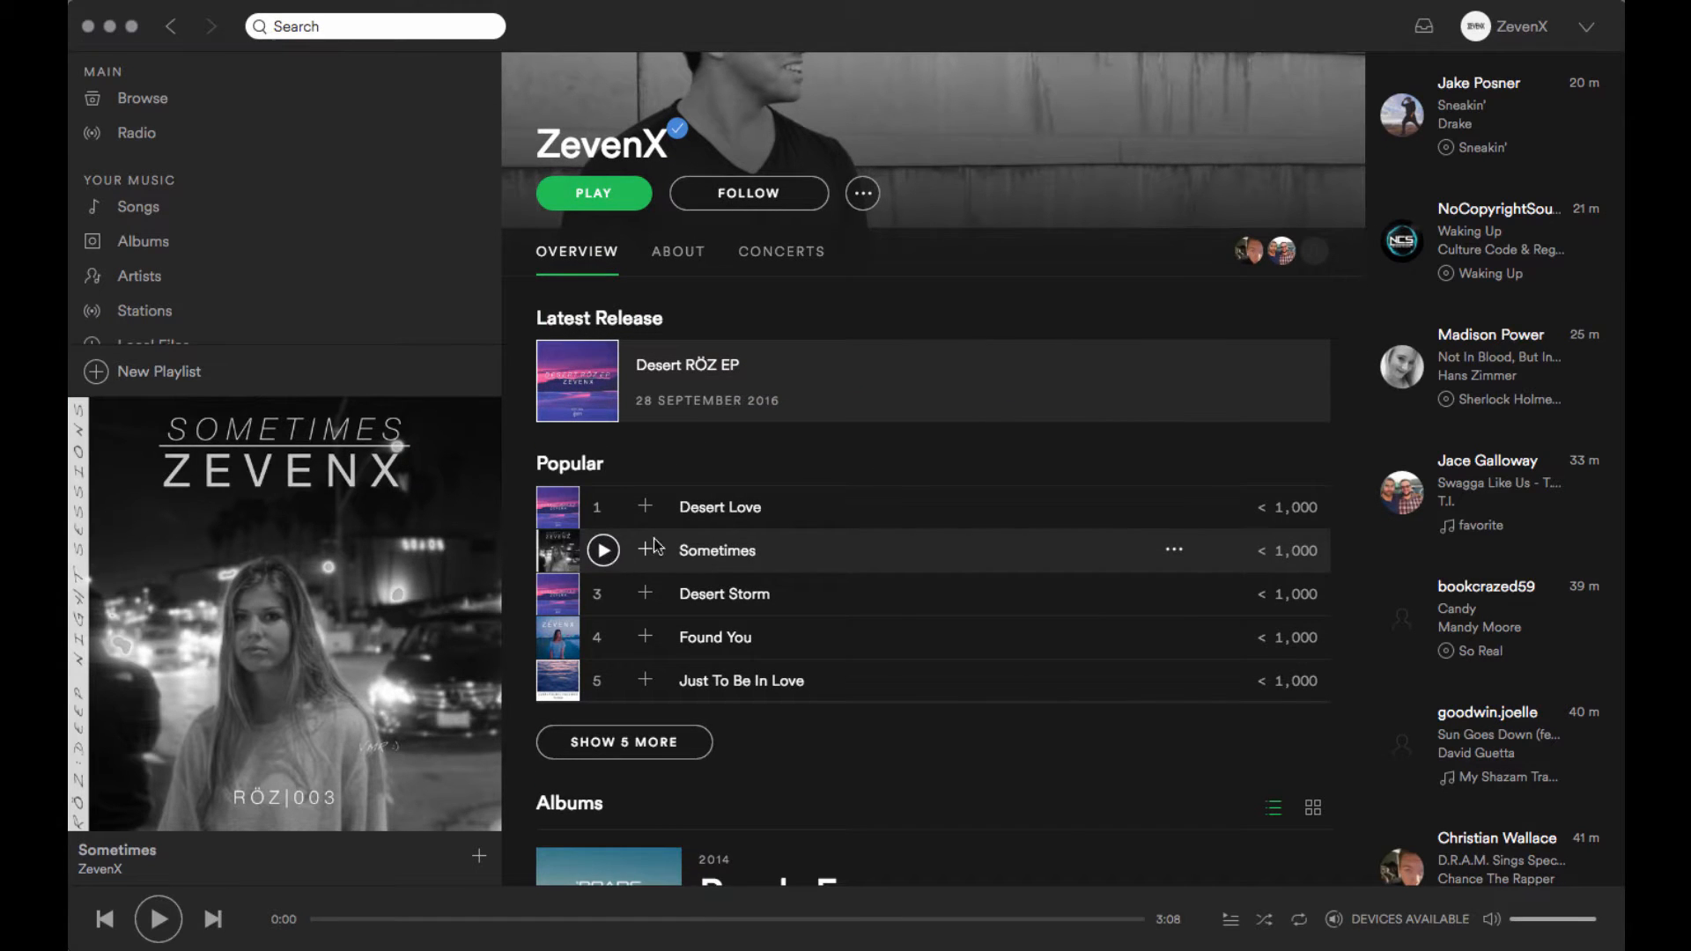
pyautogui.scroll(3)
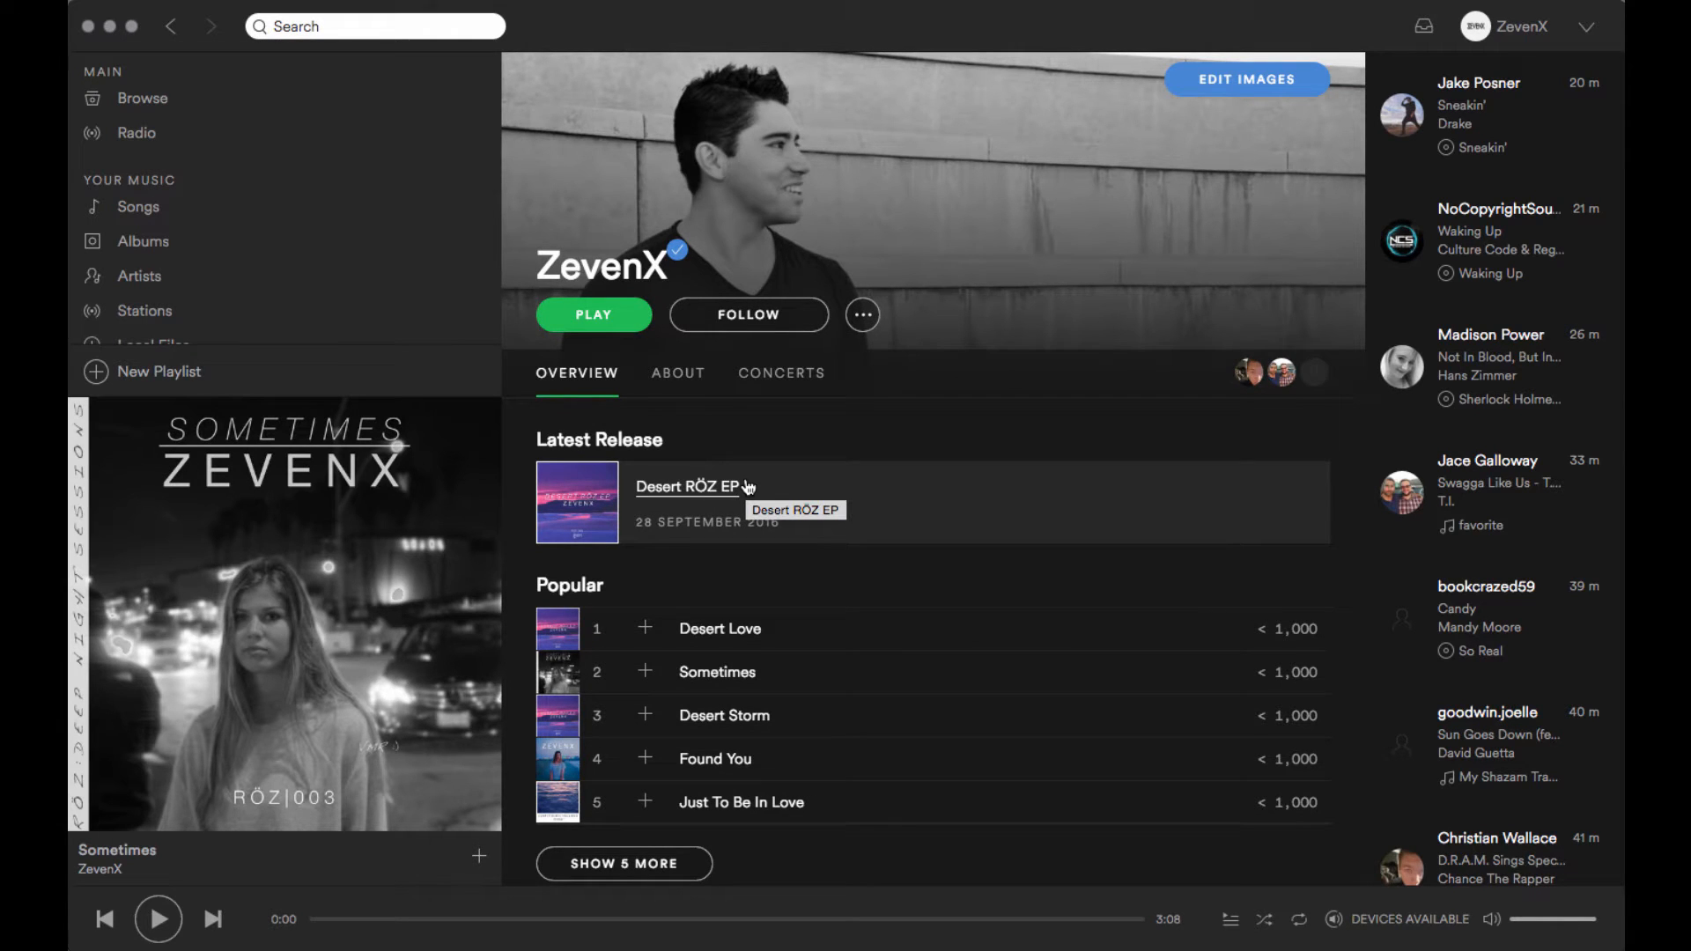
pyautogui.moveTo(828, 451)
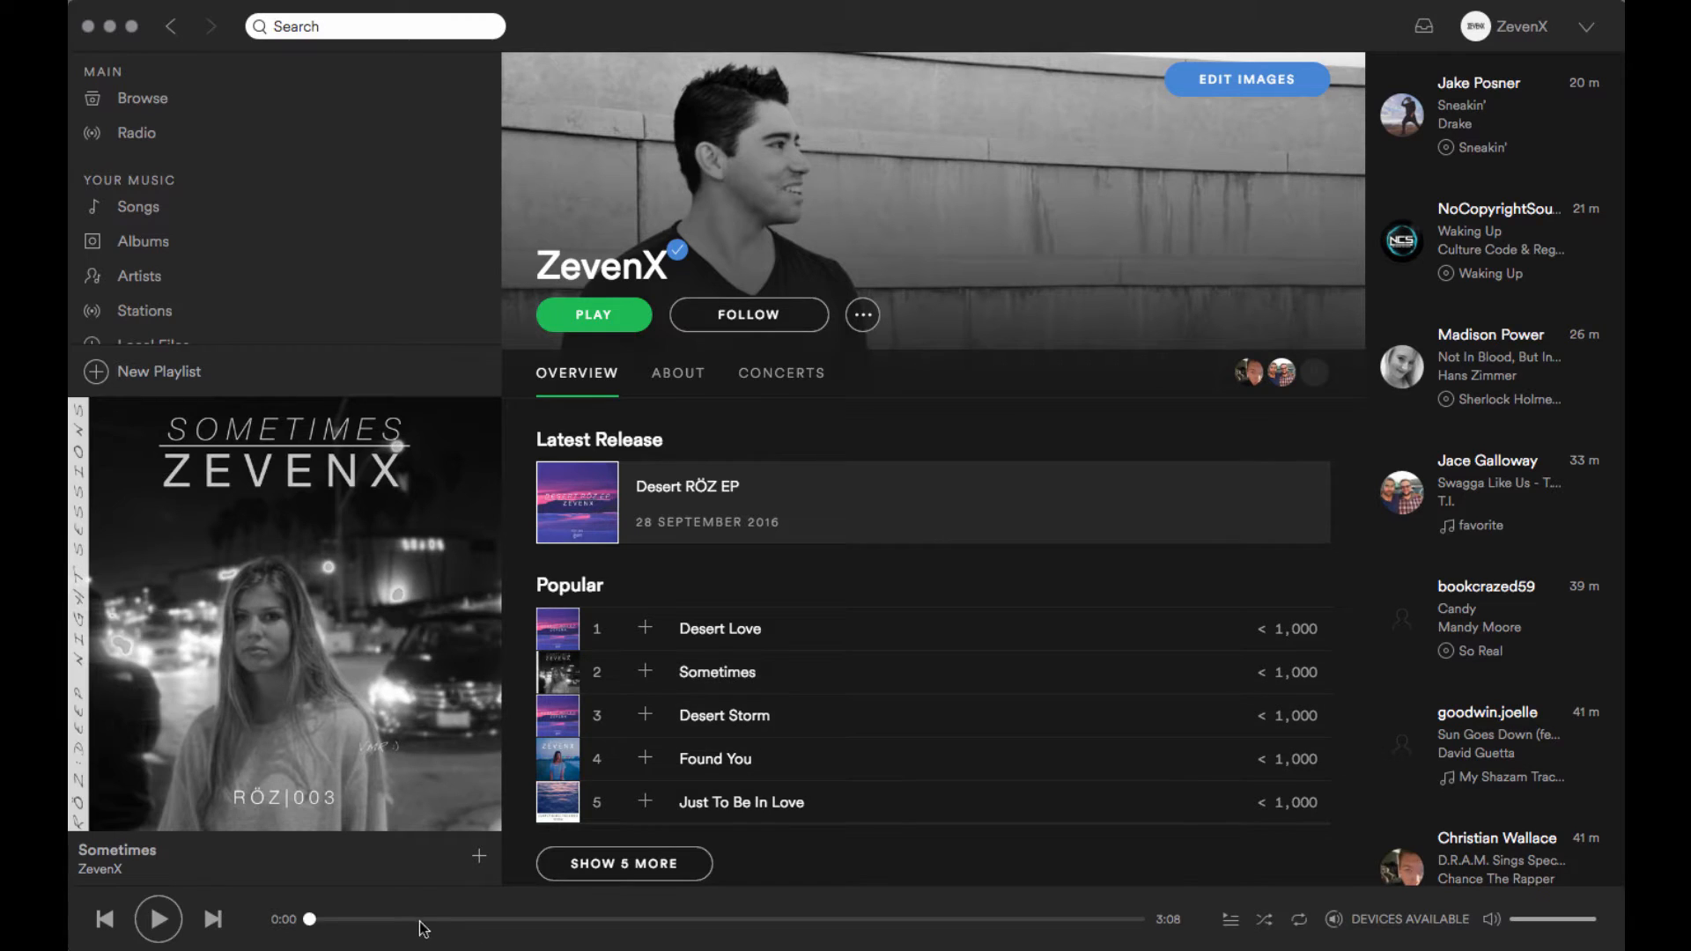
pyautogui.click(157, 920)
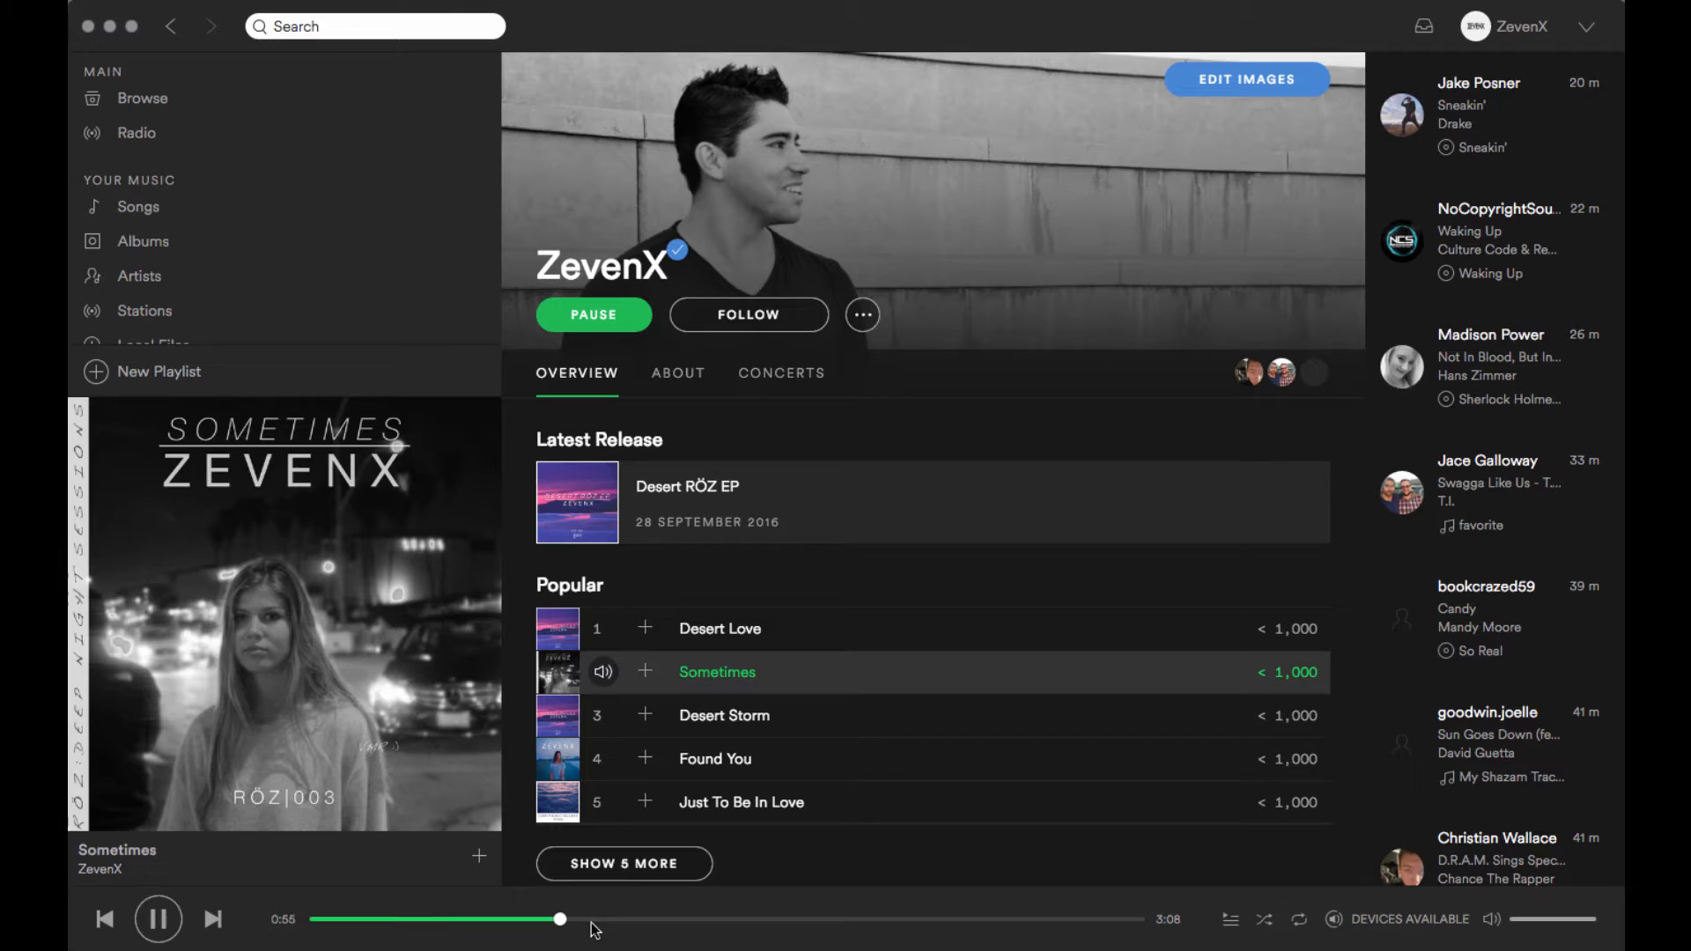
pyautogui.moveTo(813, 583)
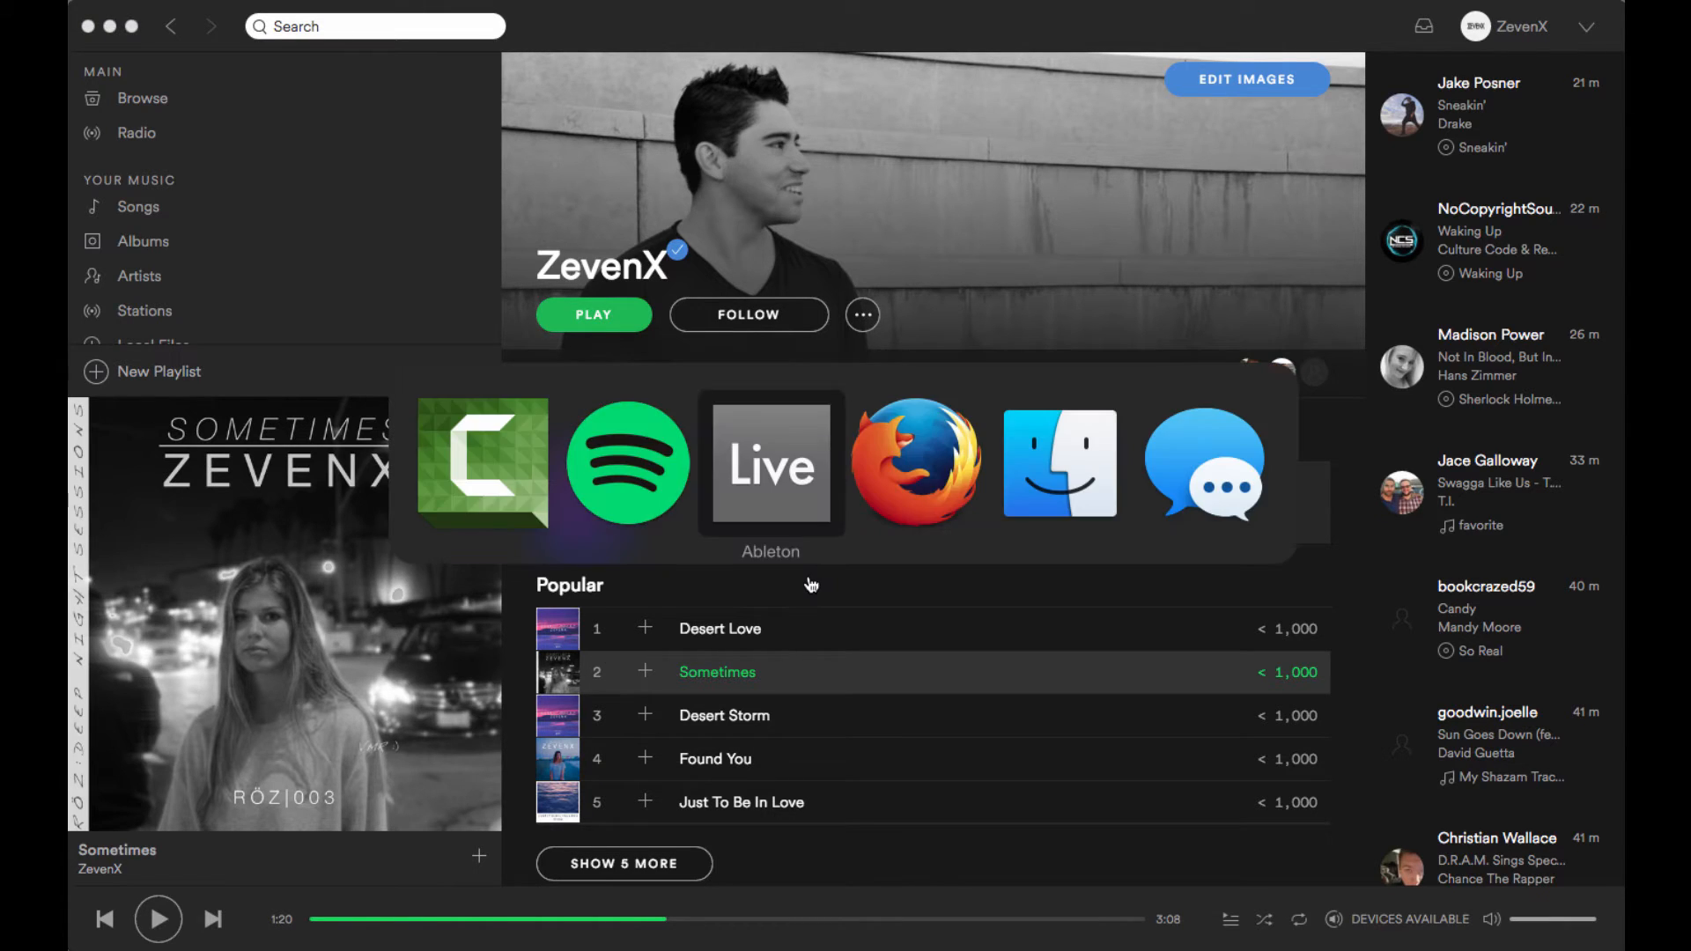
# - Select the Piano Chords track to show its Chord effect and Grand Piano devices
pyautogui.click(770, 464)
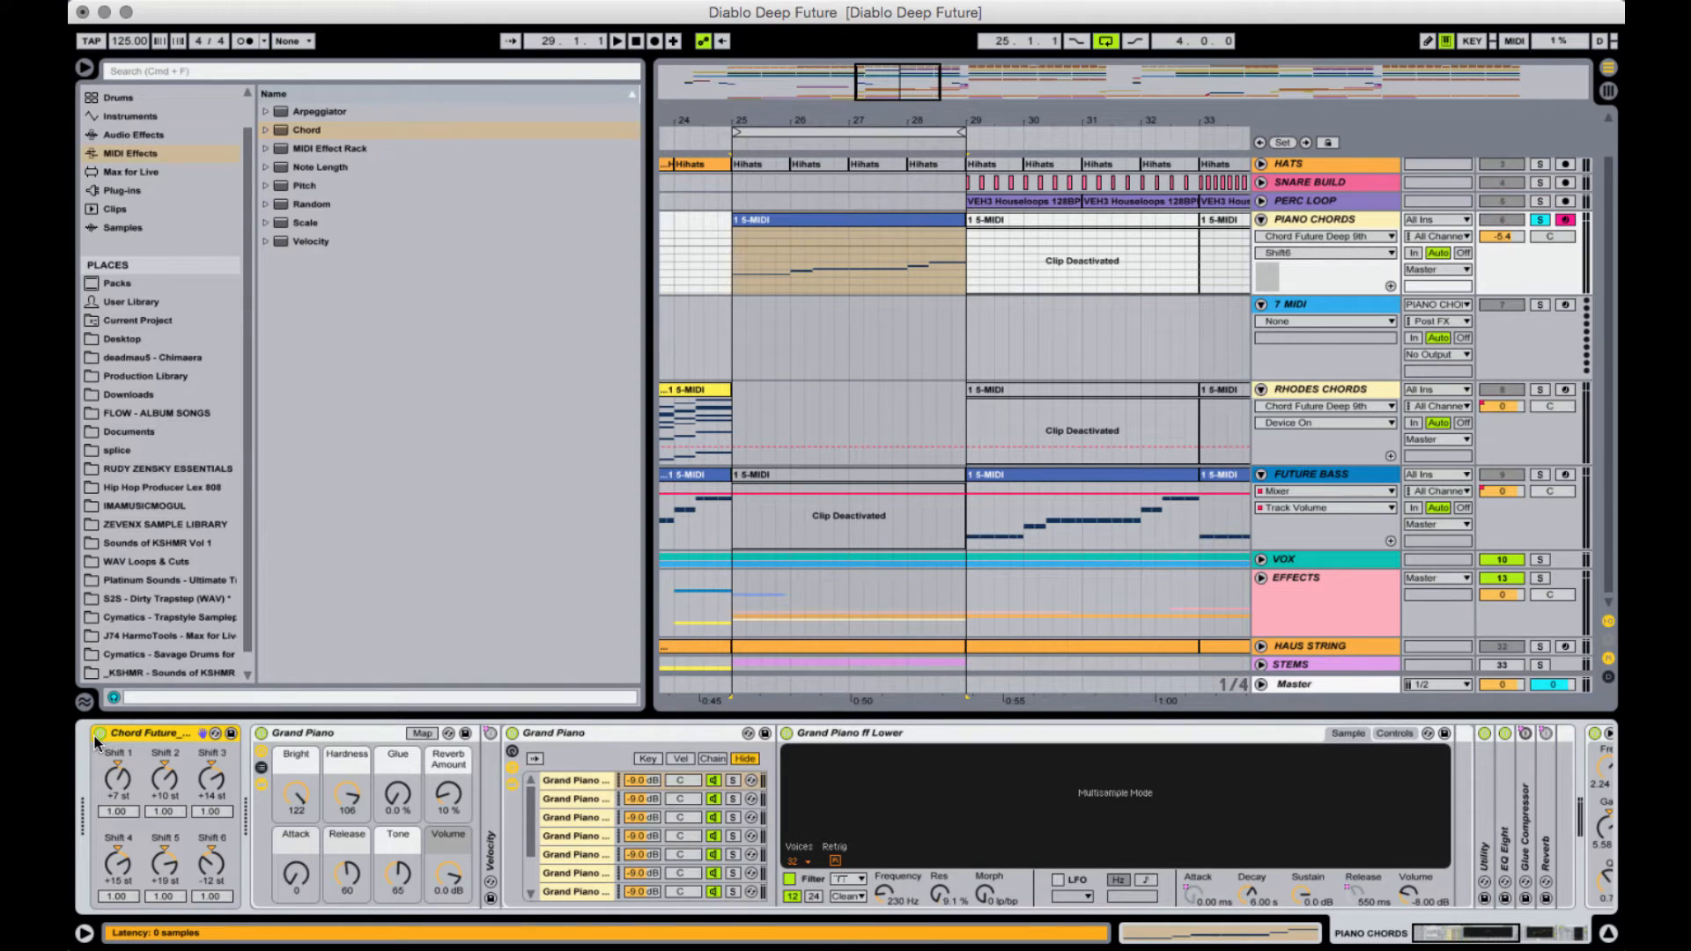
# - Zoom to bars 25–29 and open the Piano Chords clip's F2-to-C3 note line for editing
pyautogui.click(842, 248)
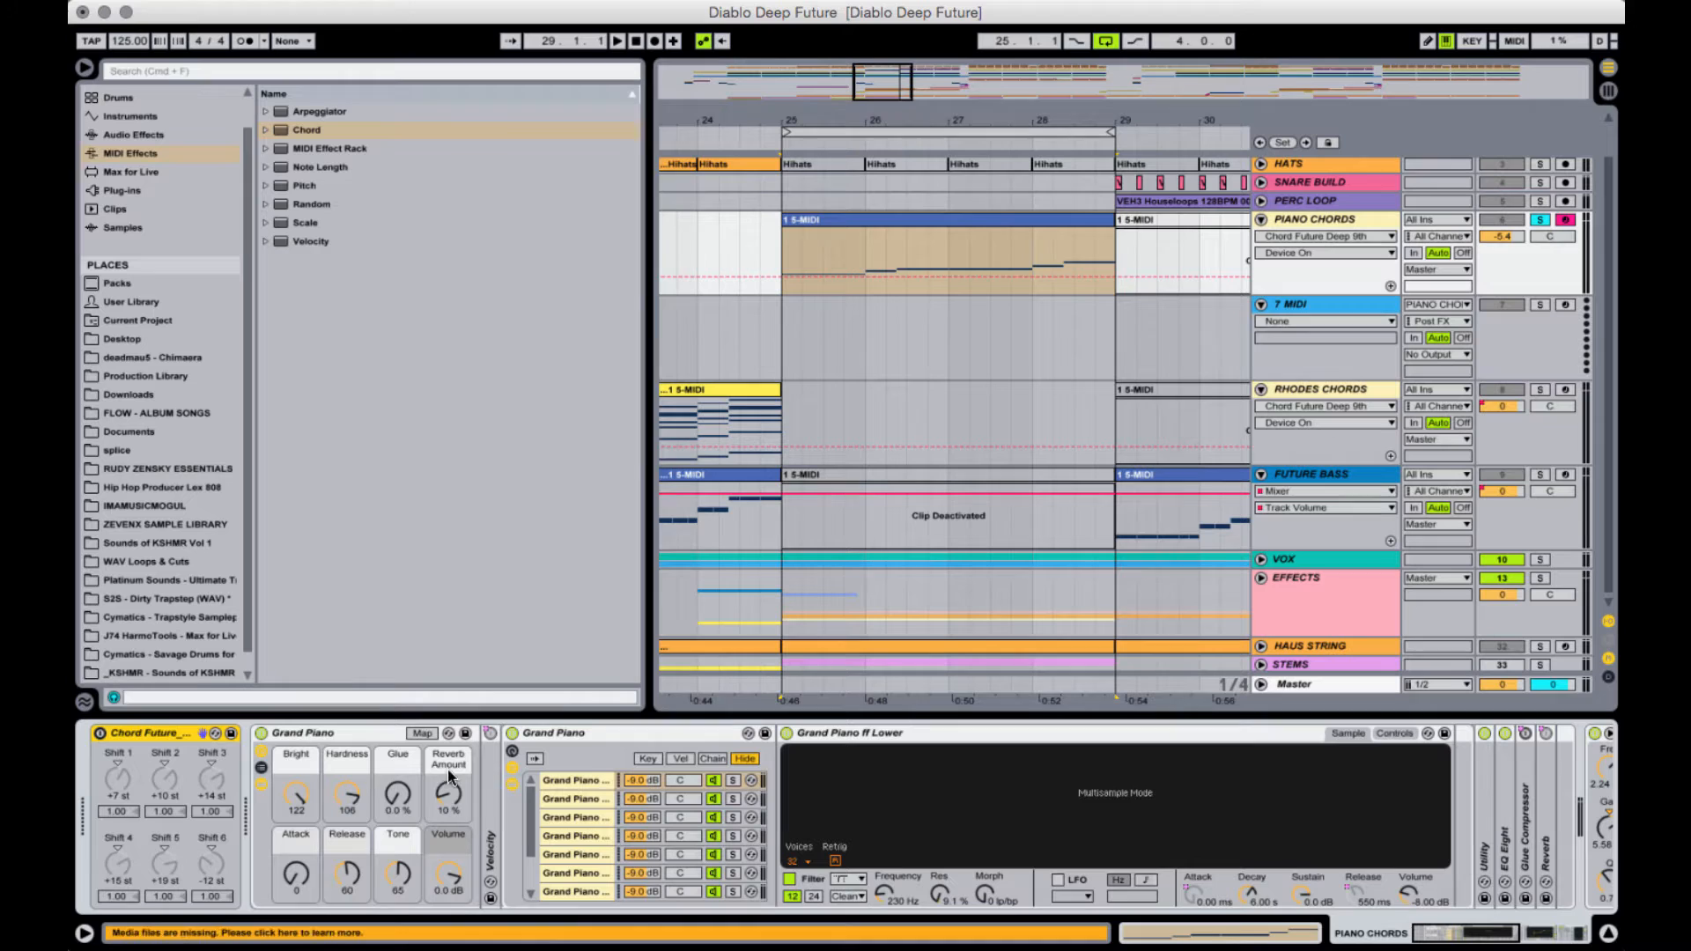
pyautogui.click(1052, 227)
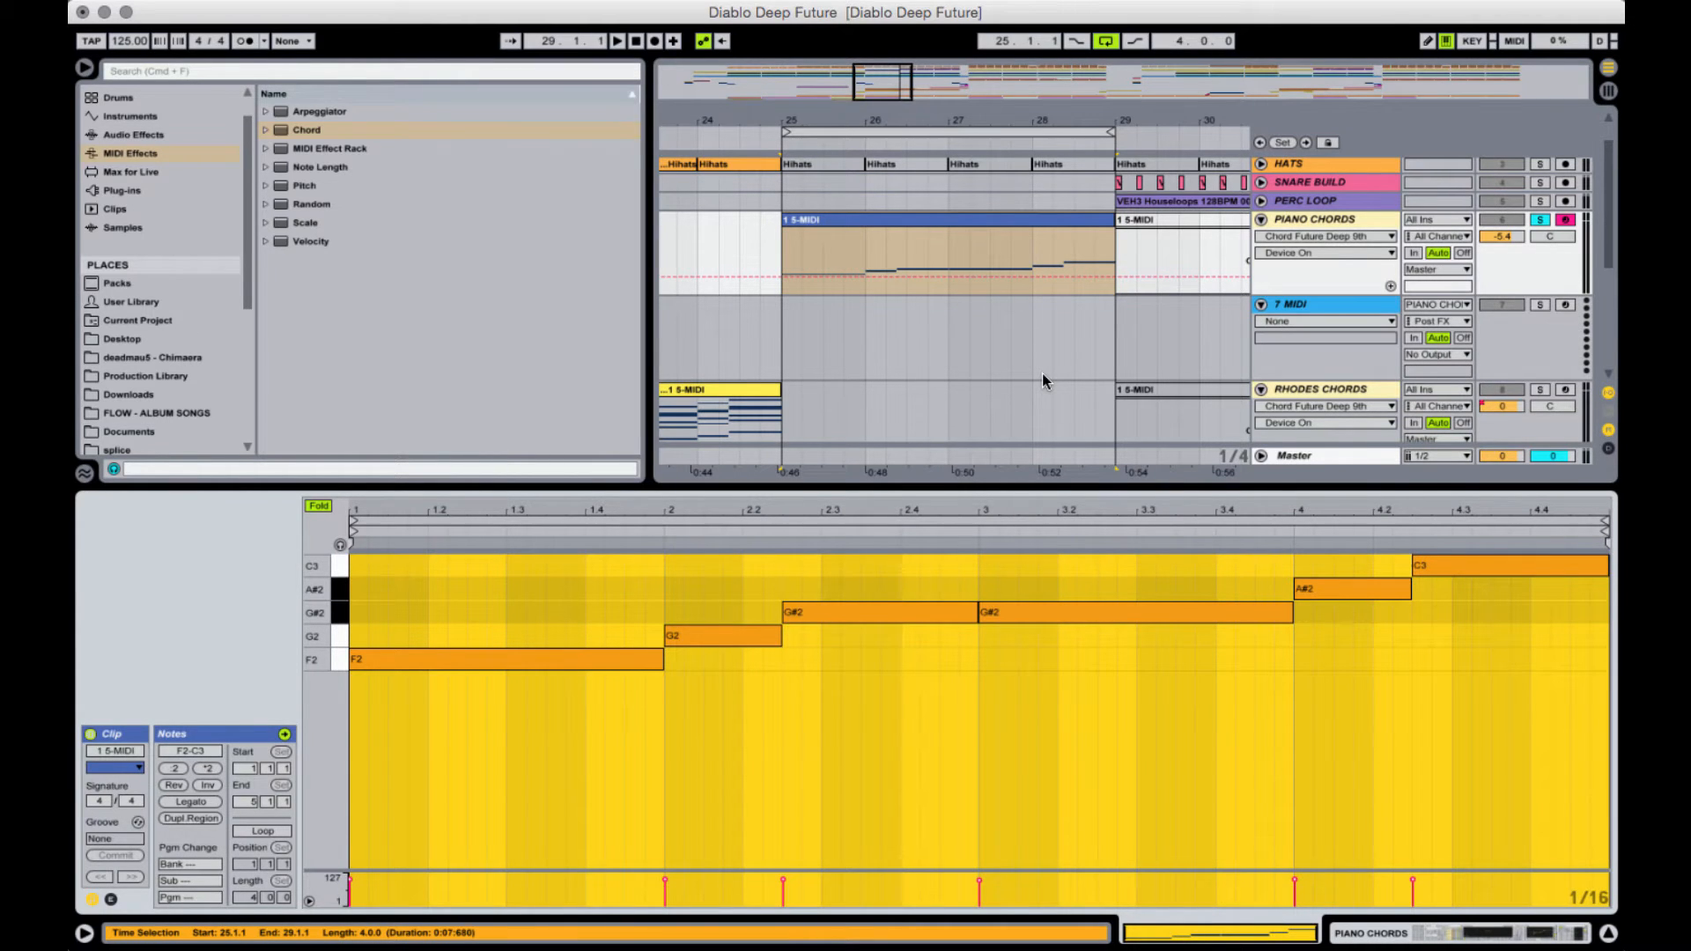
# - Switch from the clip's notes back to the Piano Chords device chain
pyautogui.click(615, 41)
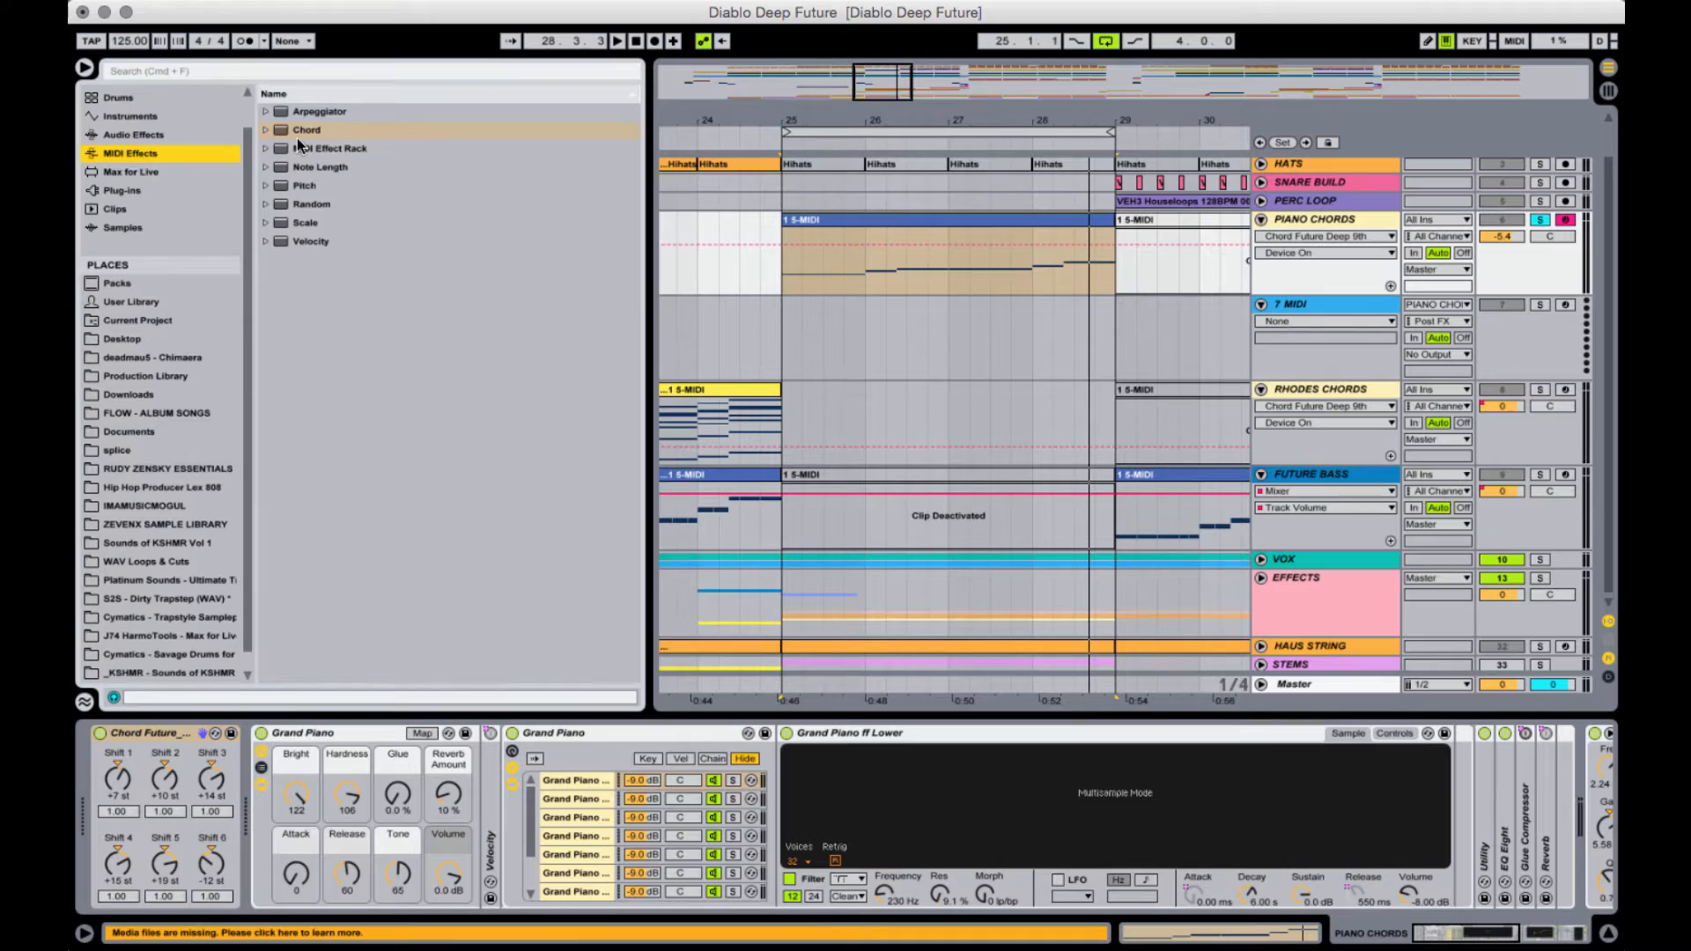
pyautogui.click(307, 129)
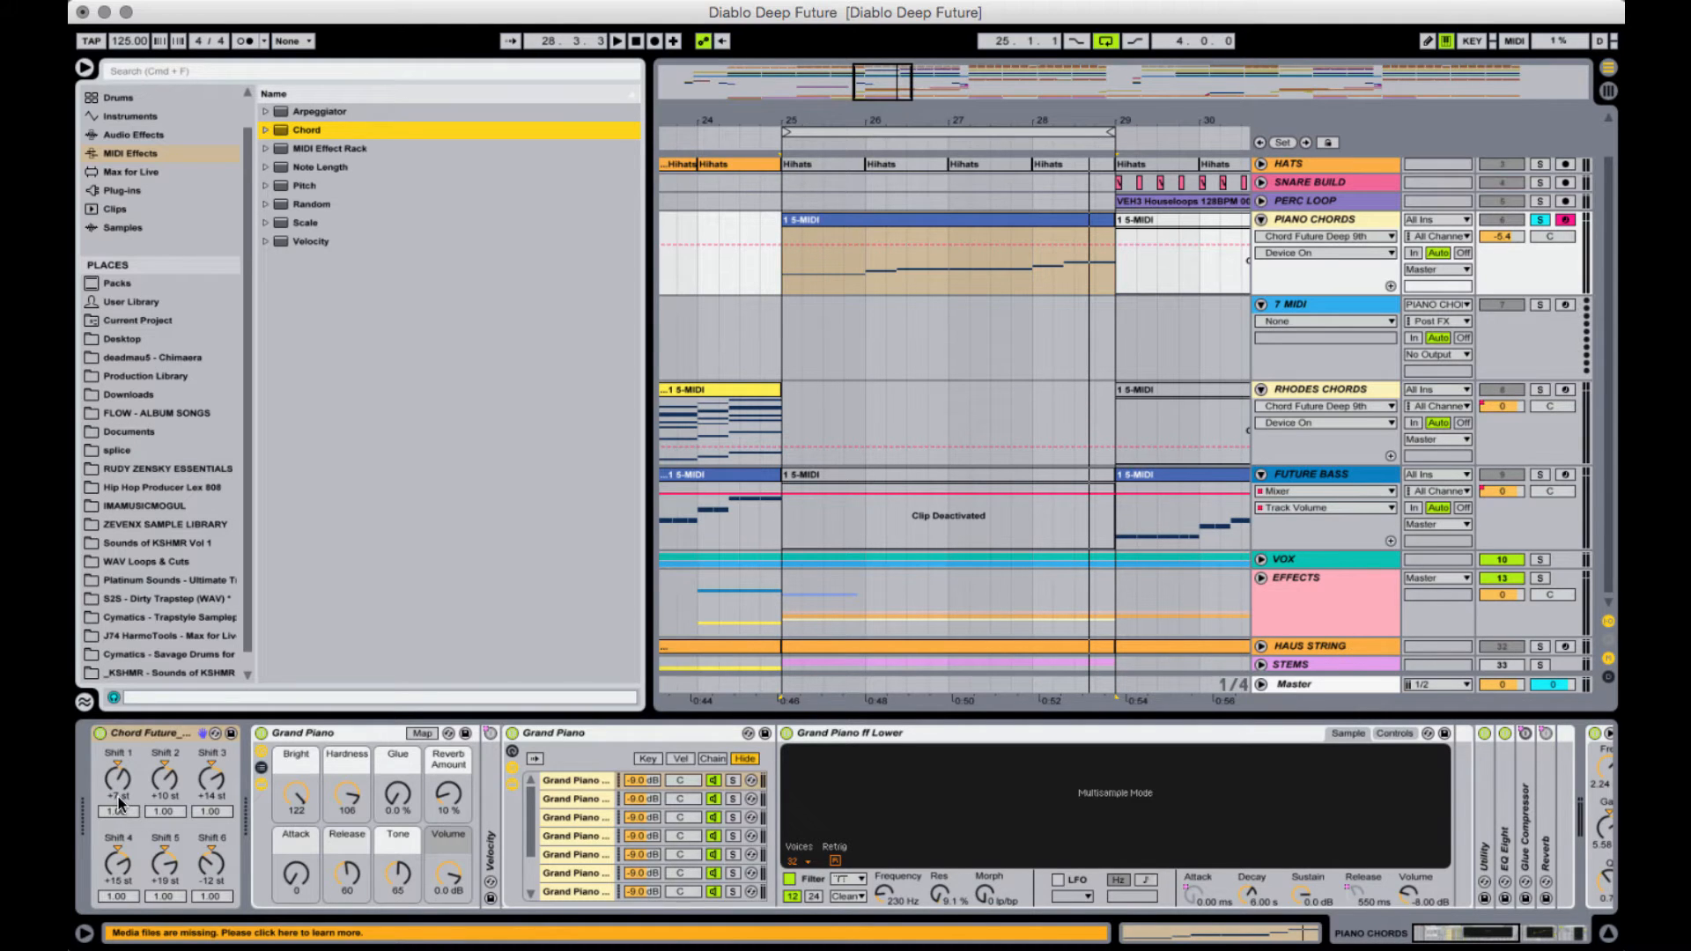
pyautogui.moveTo(210, 811)
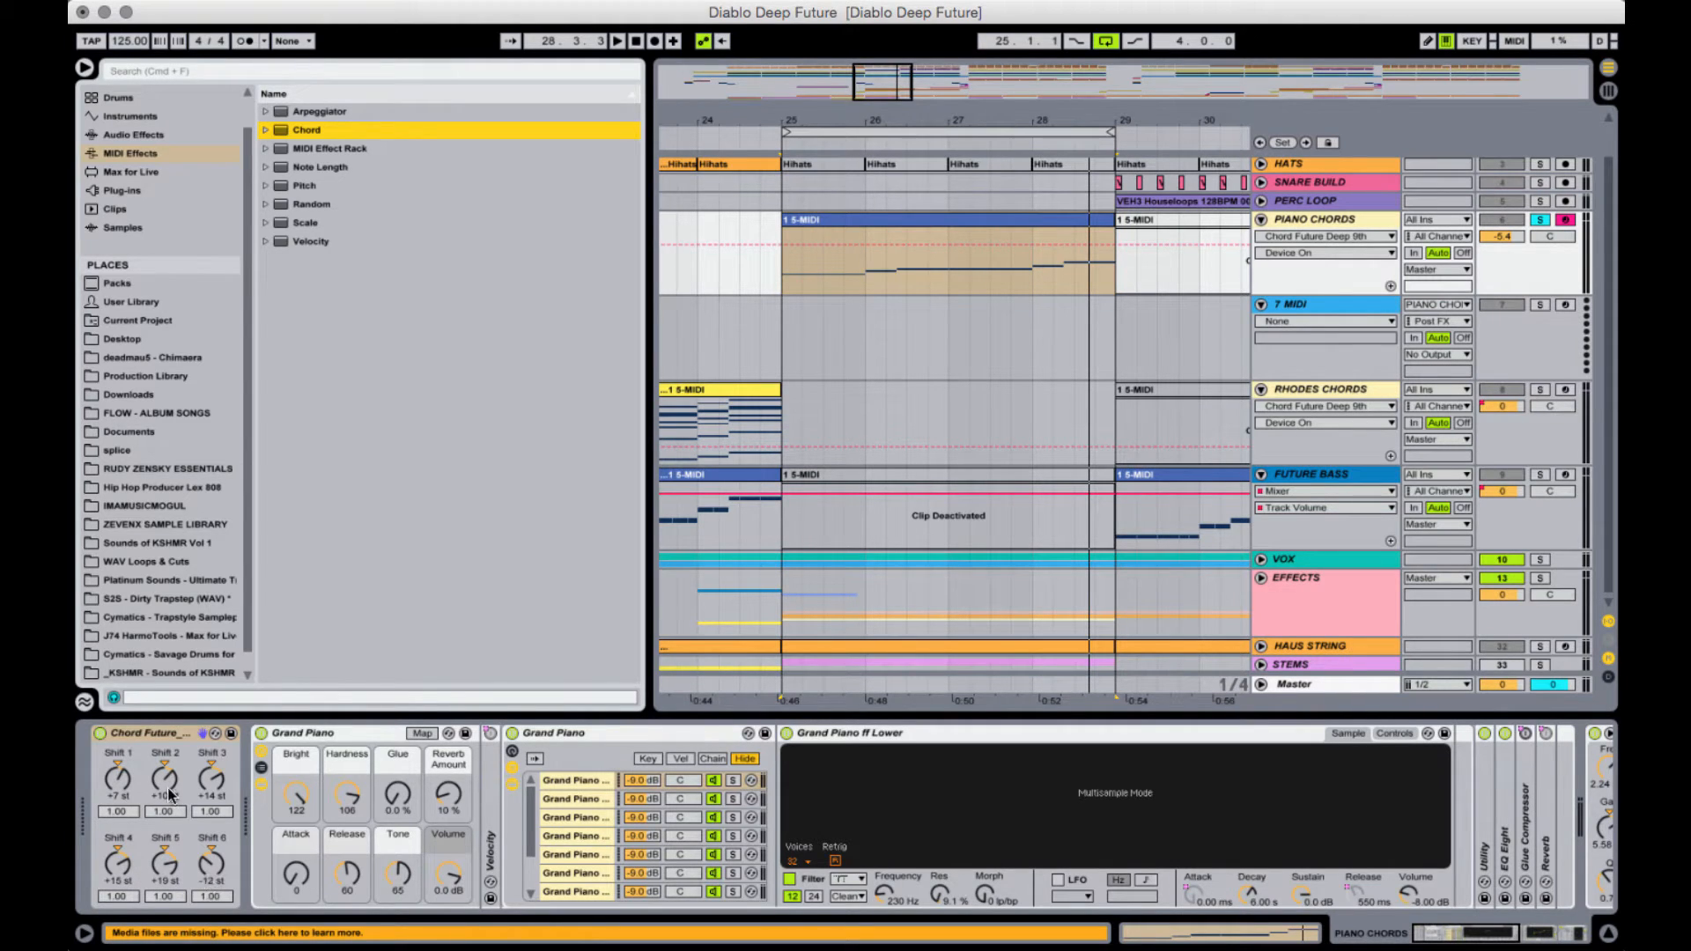
pyautogui.moveTo(301, 807)
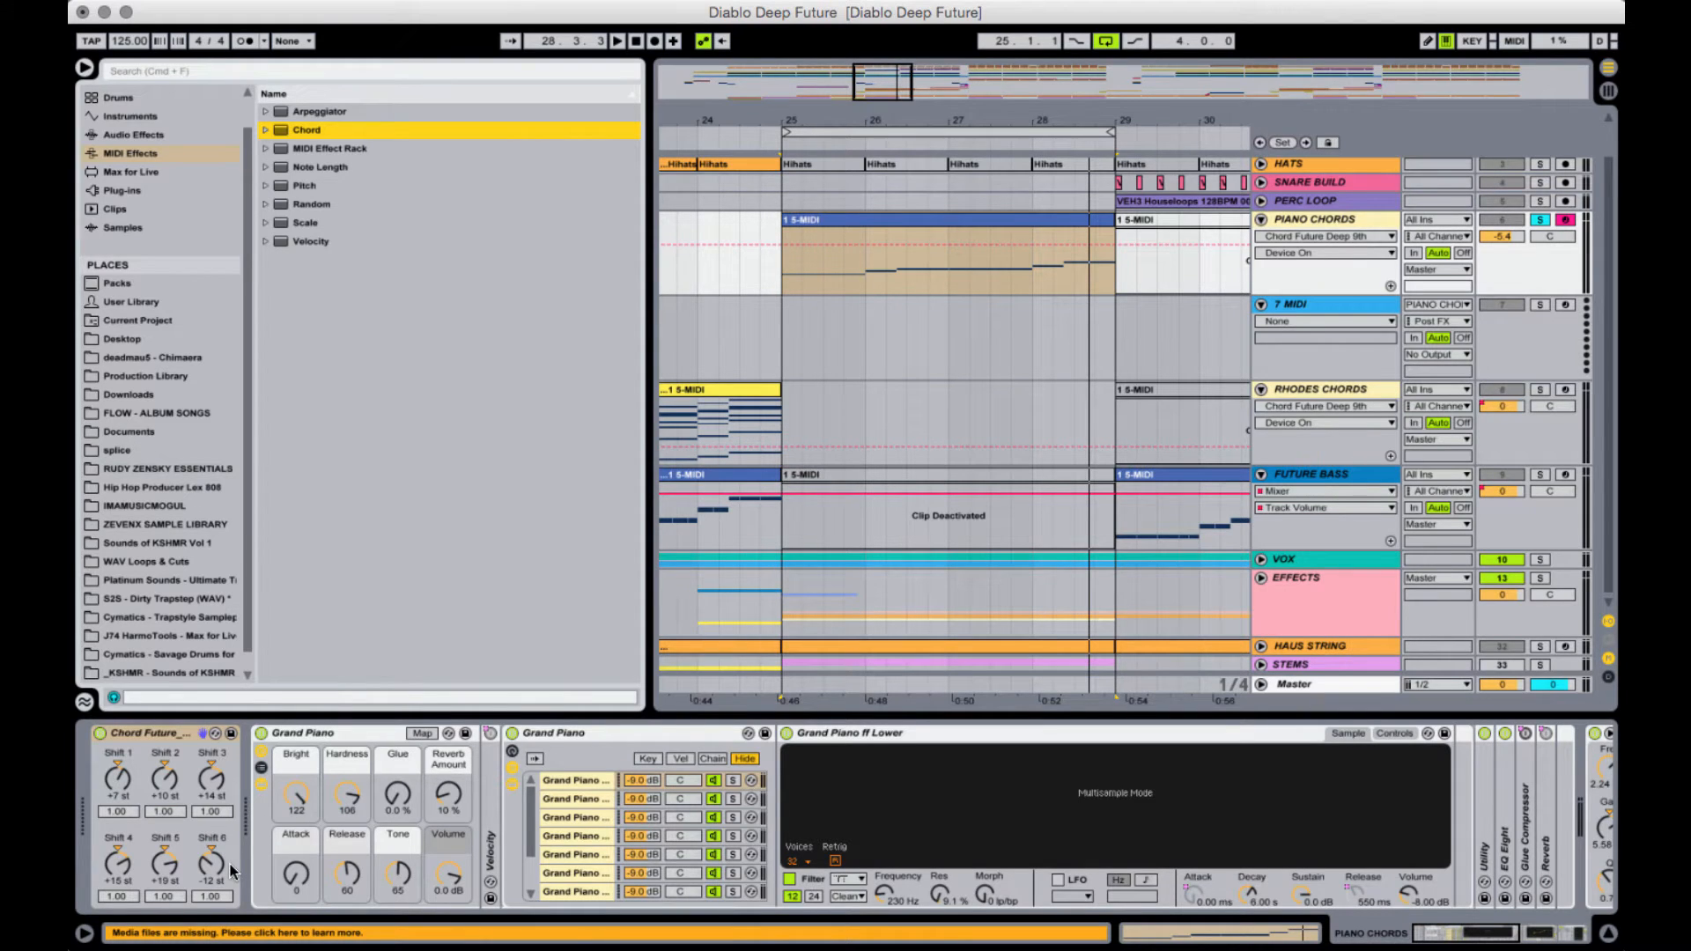
pyautogui.moveTo(100, 814)
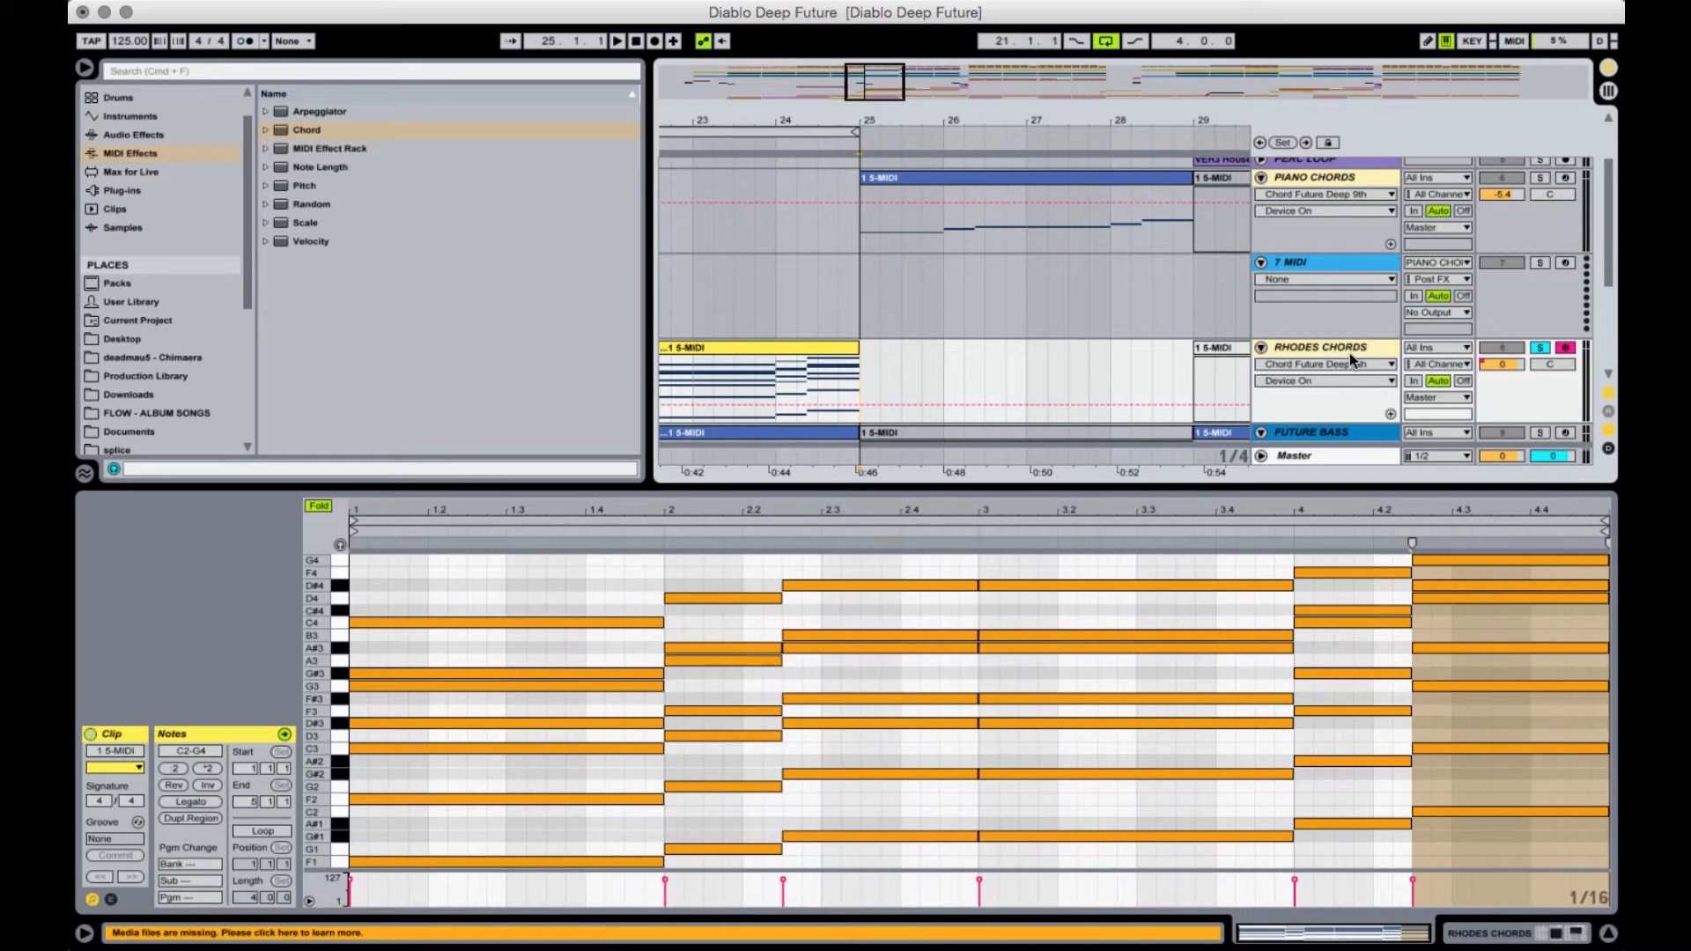
# - Set the Rhodes Chords track's MIDI From source to PIANO CHORDS, Post FX
pyautogui.click(1295, 262)
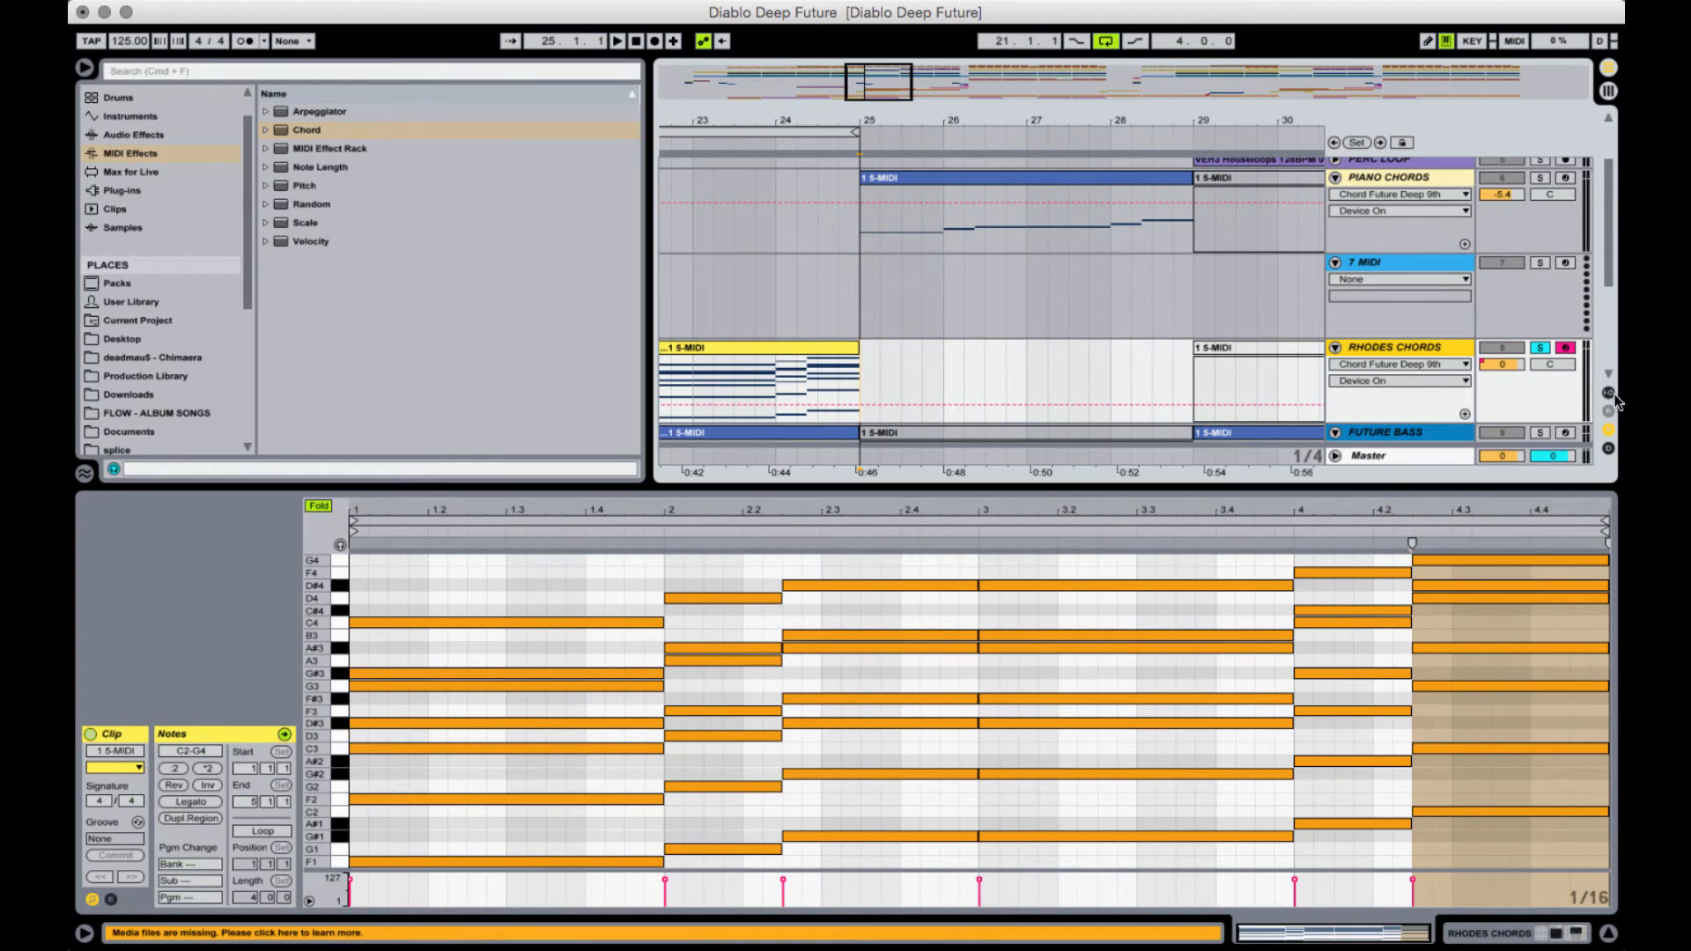
pyautogui.click(1609, 391)
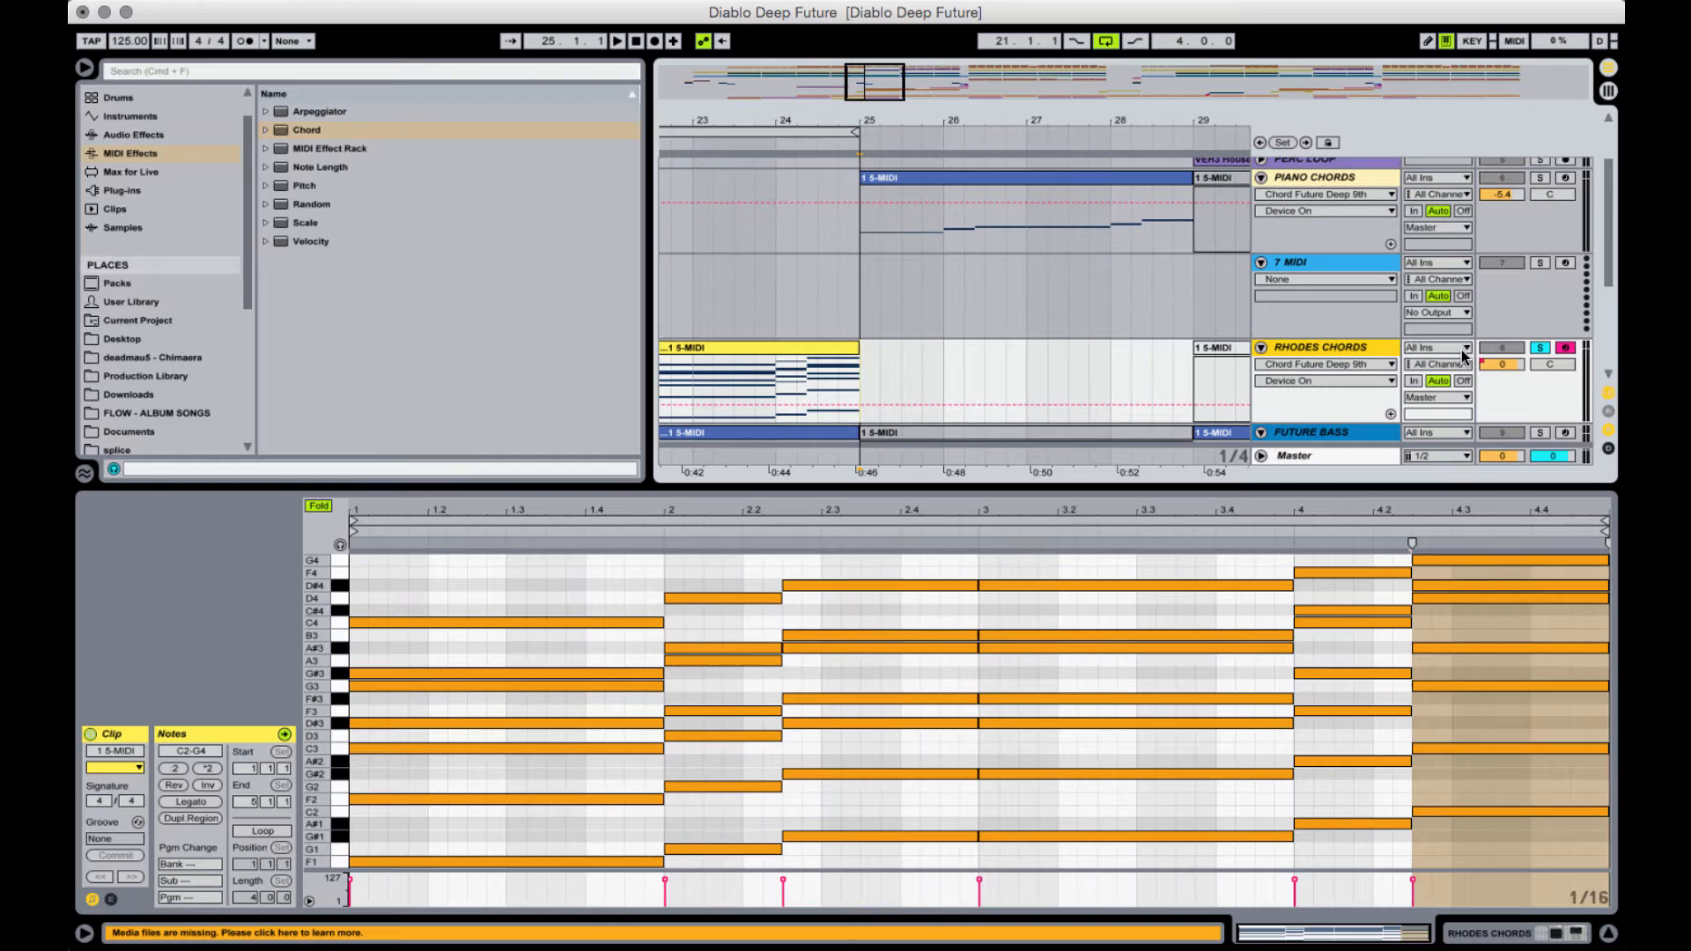
pyautogui.click(1438, 347)
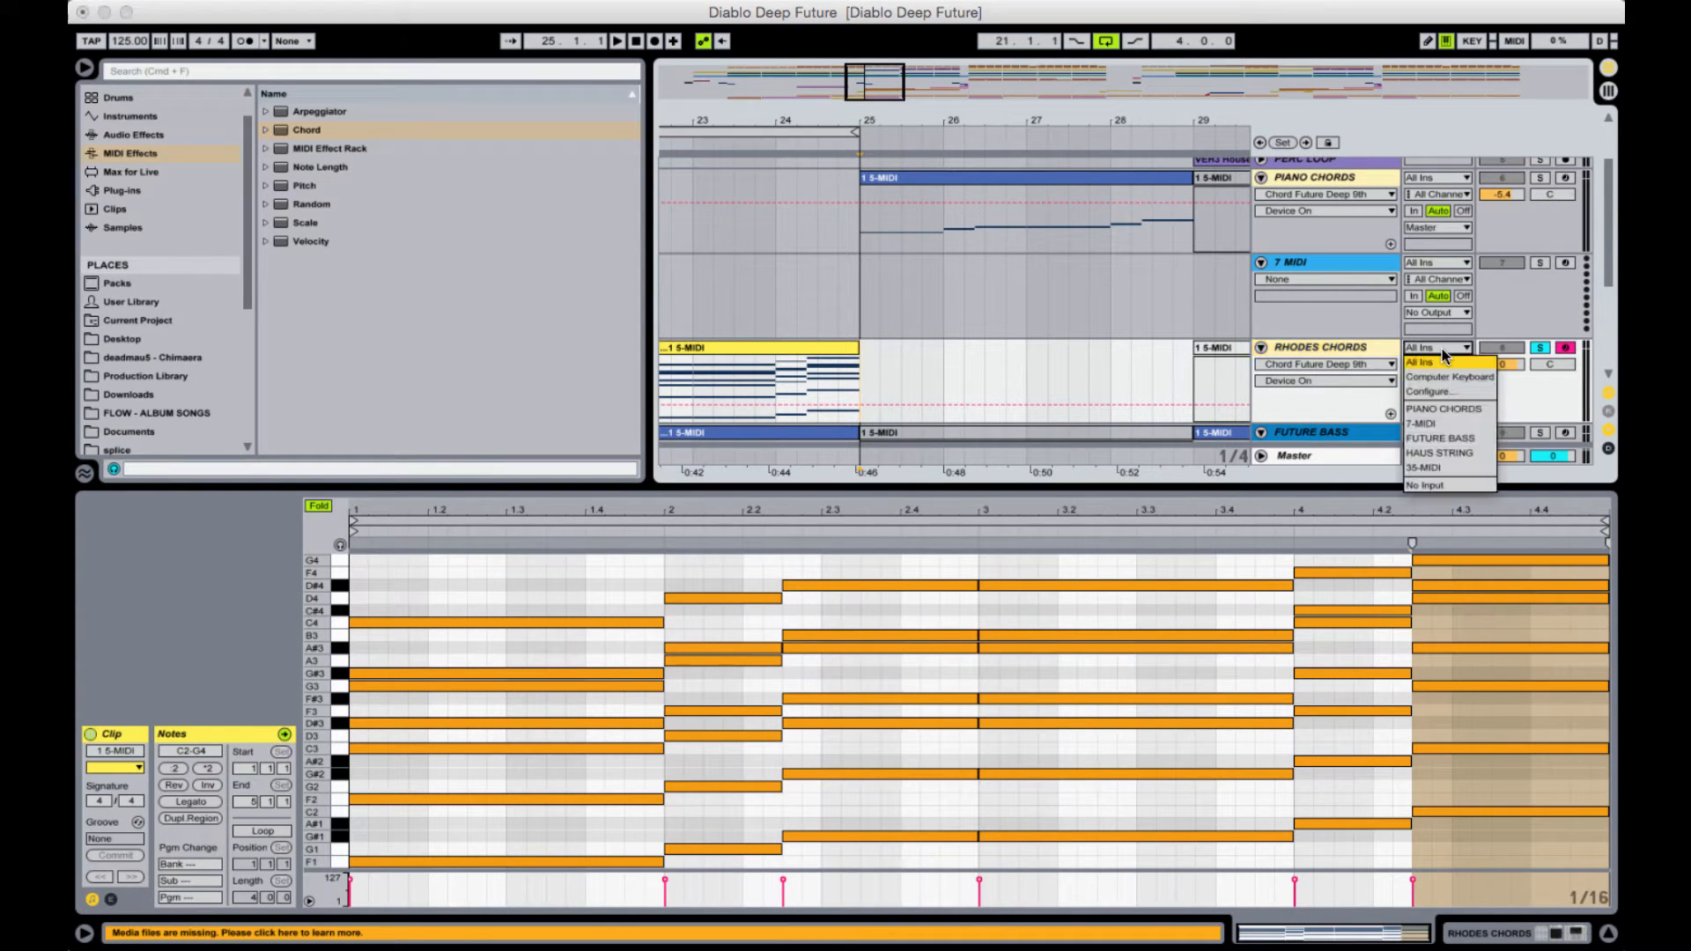
pyautogui.moveTo(1448, 411)
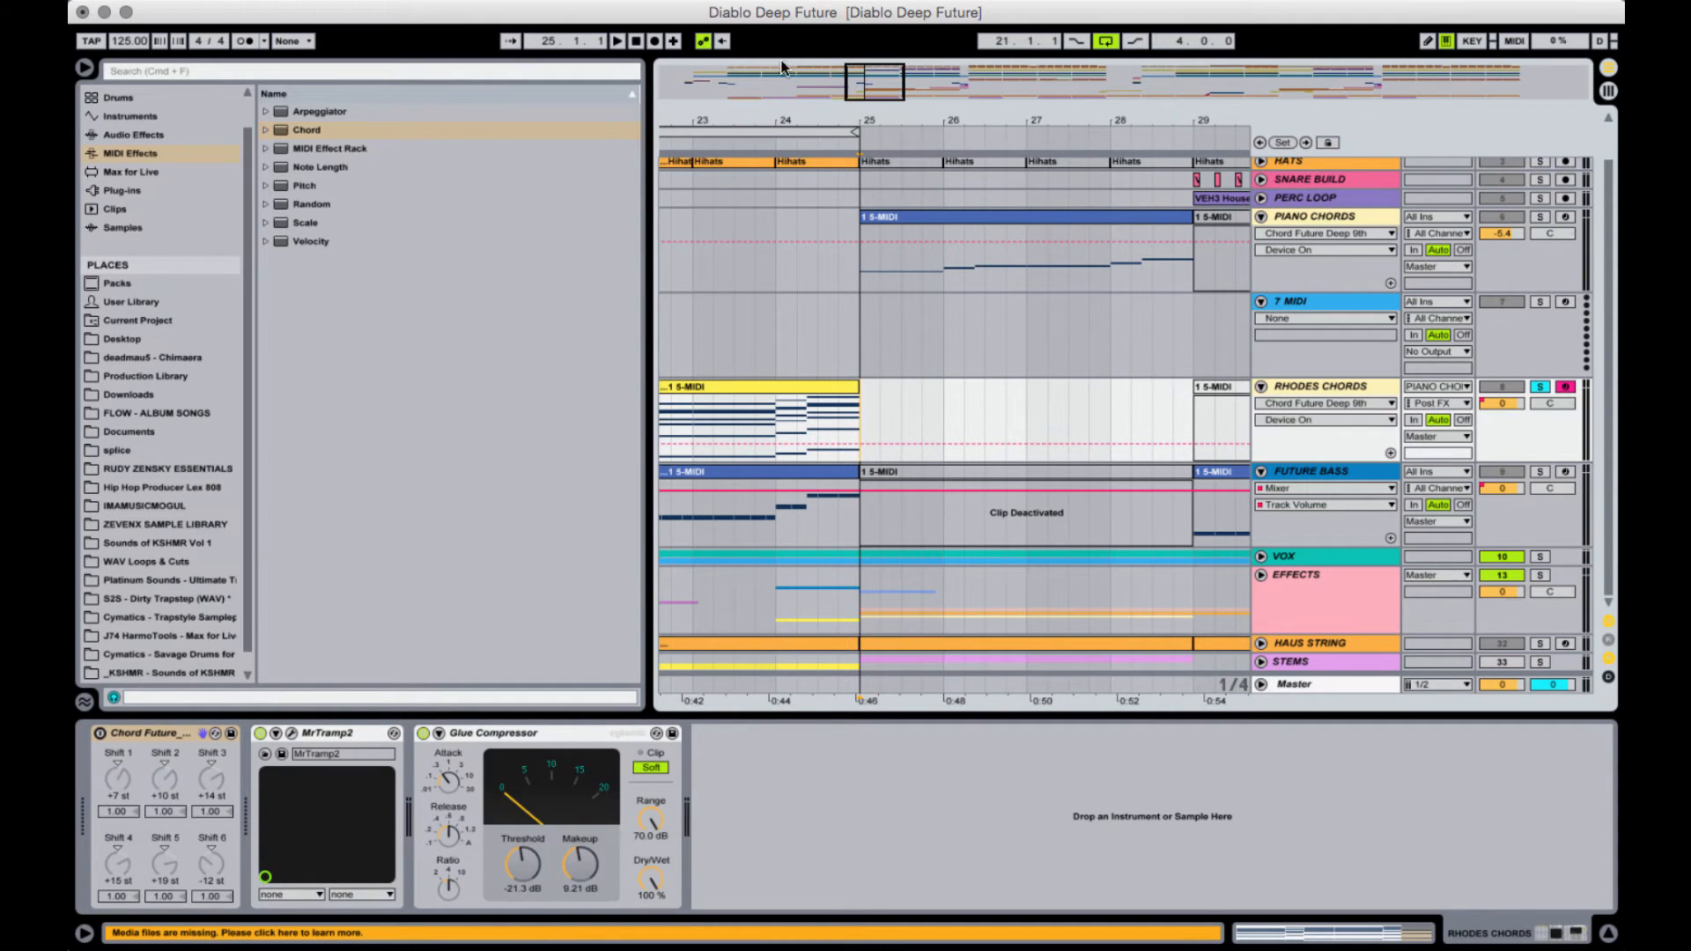
# - Record the chord progression onto Rhodes Chords from bar 25 and stop after bar 29
pyautogui.click(636, 41)
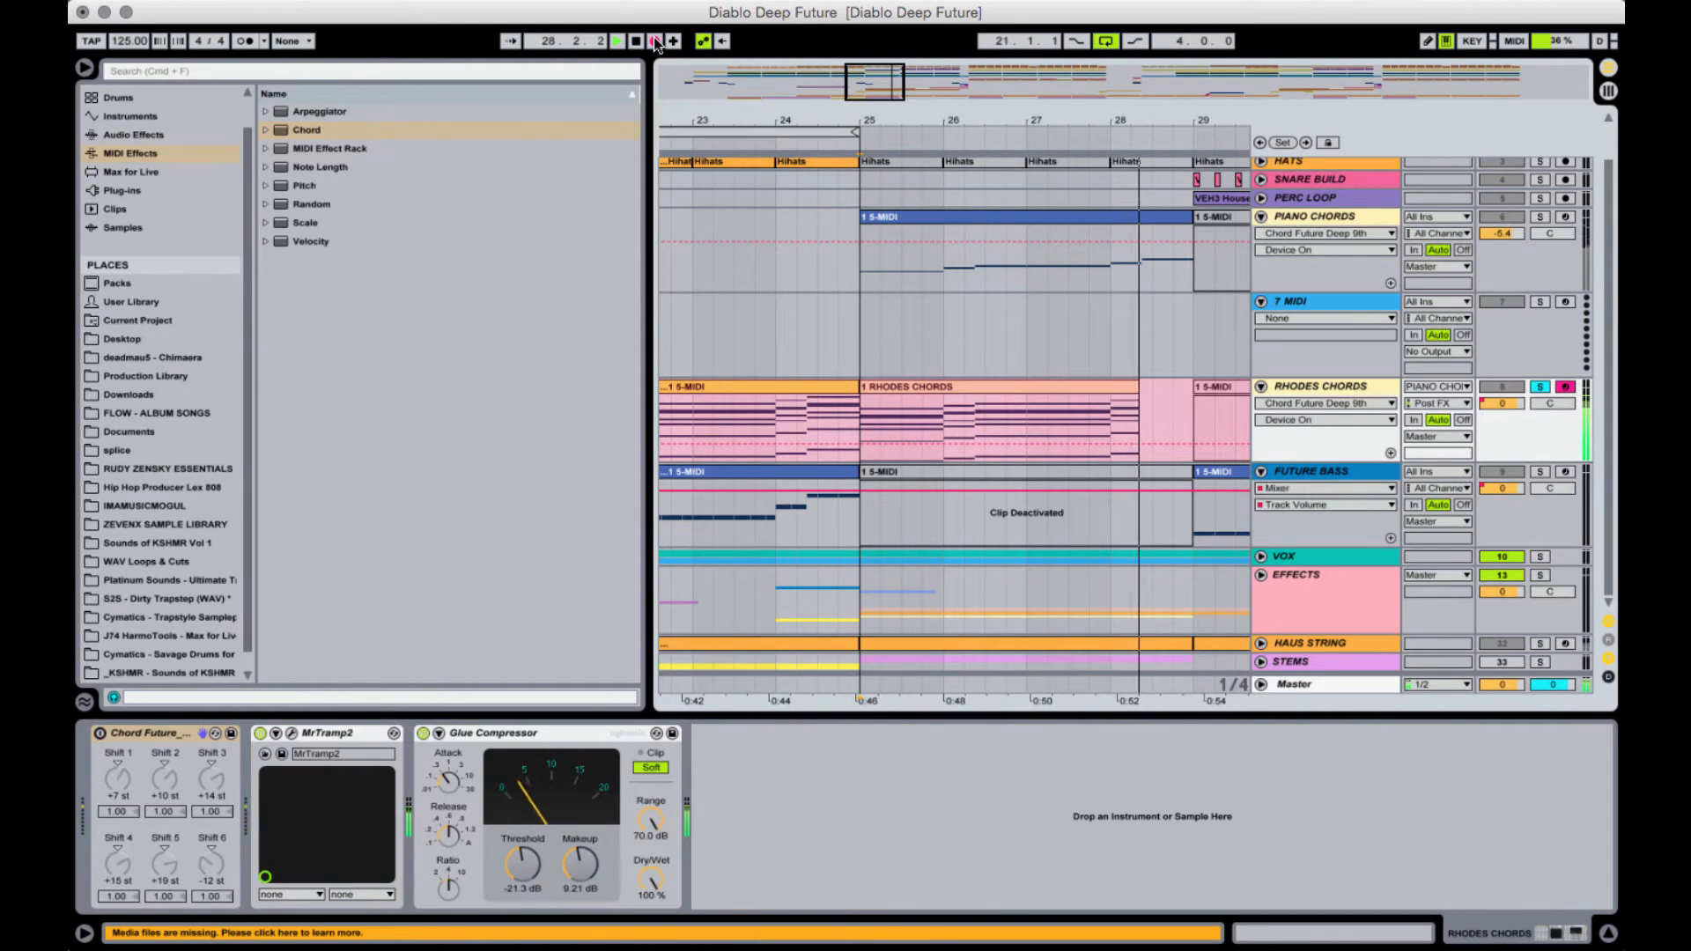
pyautogui.click(616, 40)
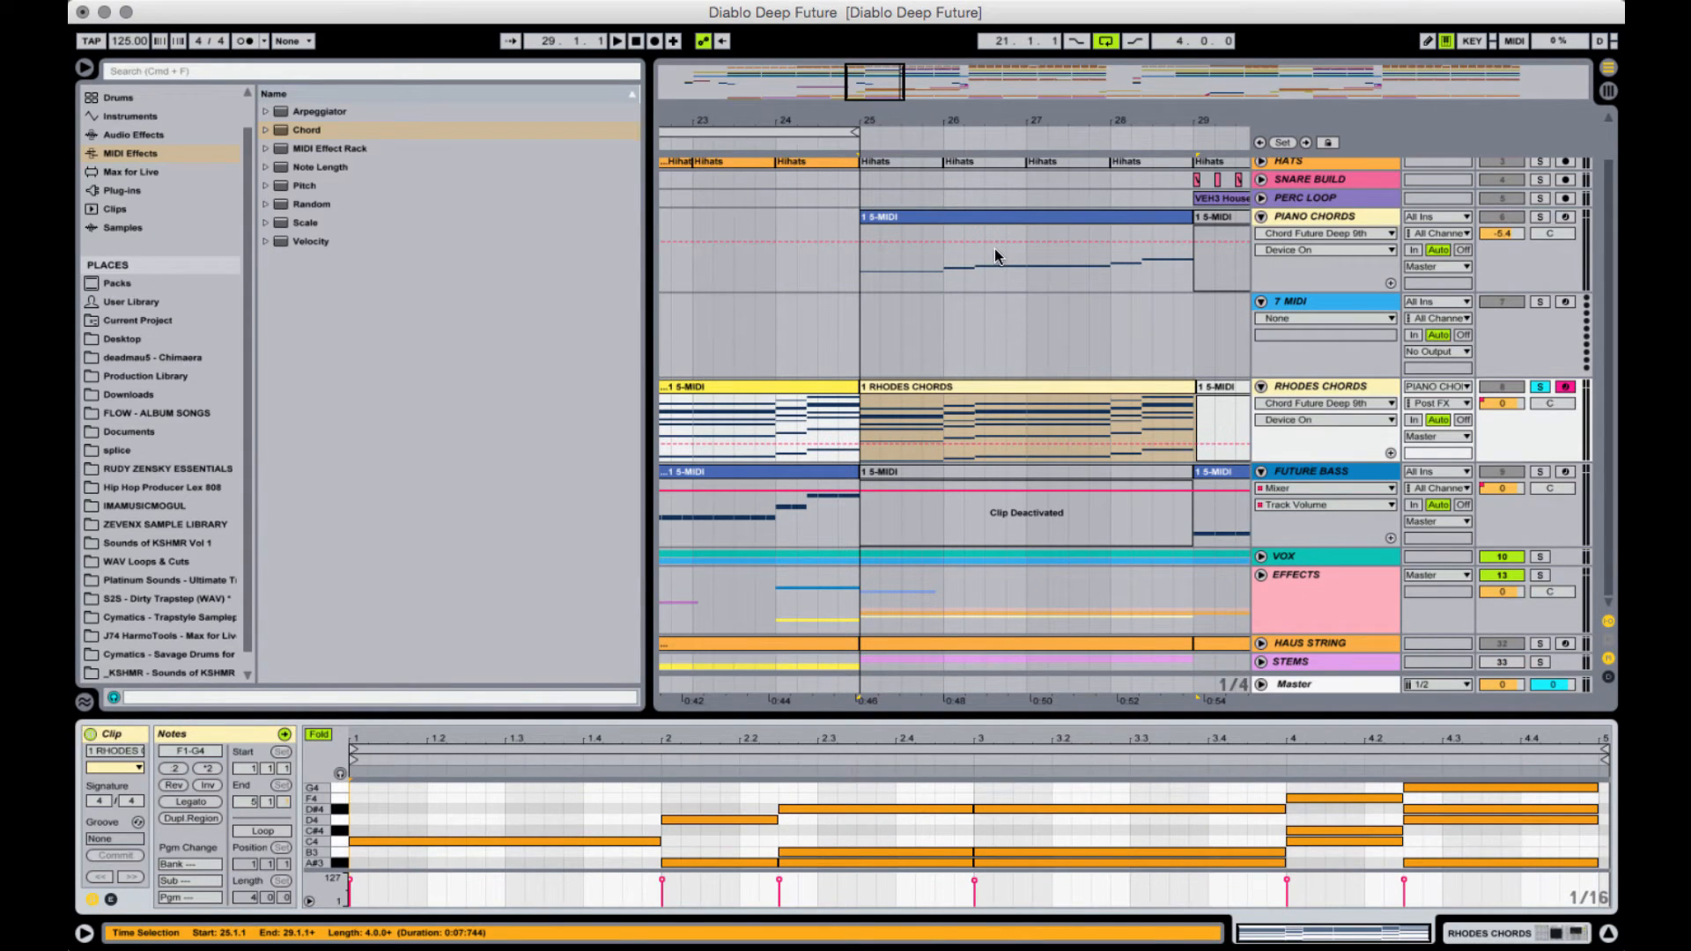
# - Inspect the following clip's notes, then show the Piano Chords device chain again
pyautogui.click(1219, 386)
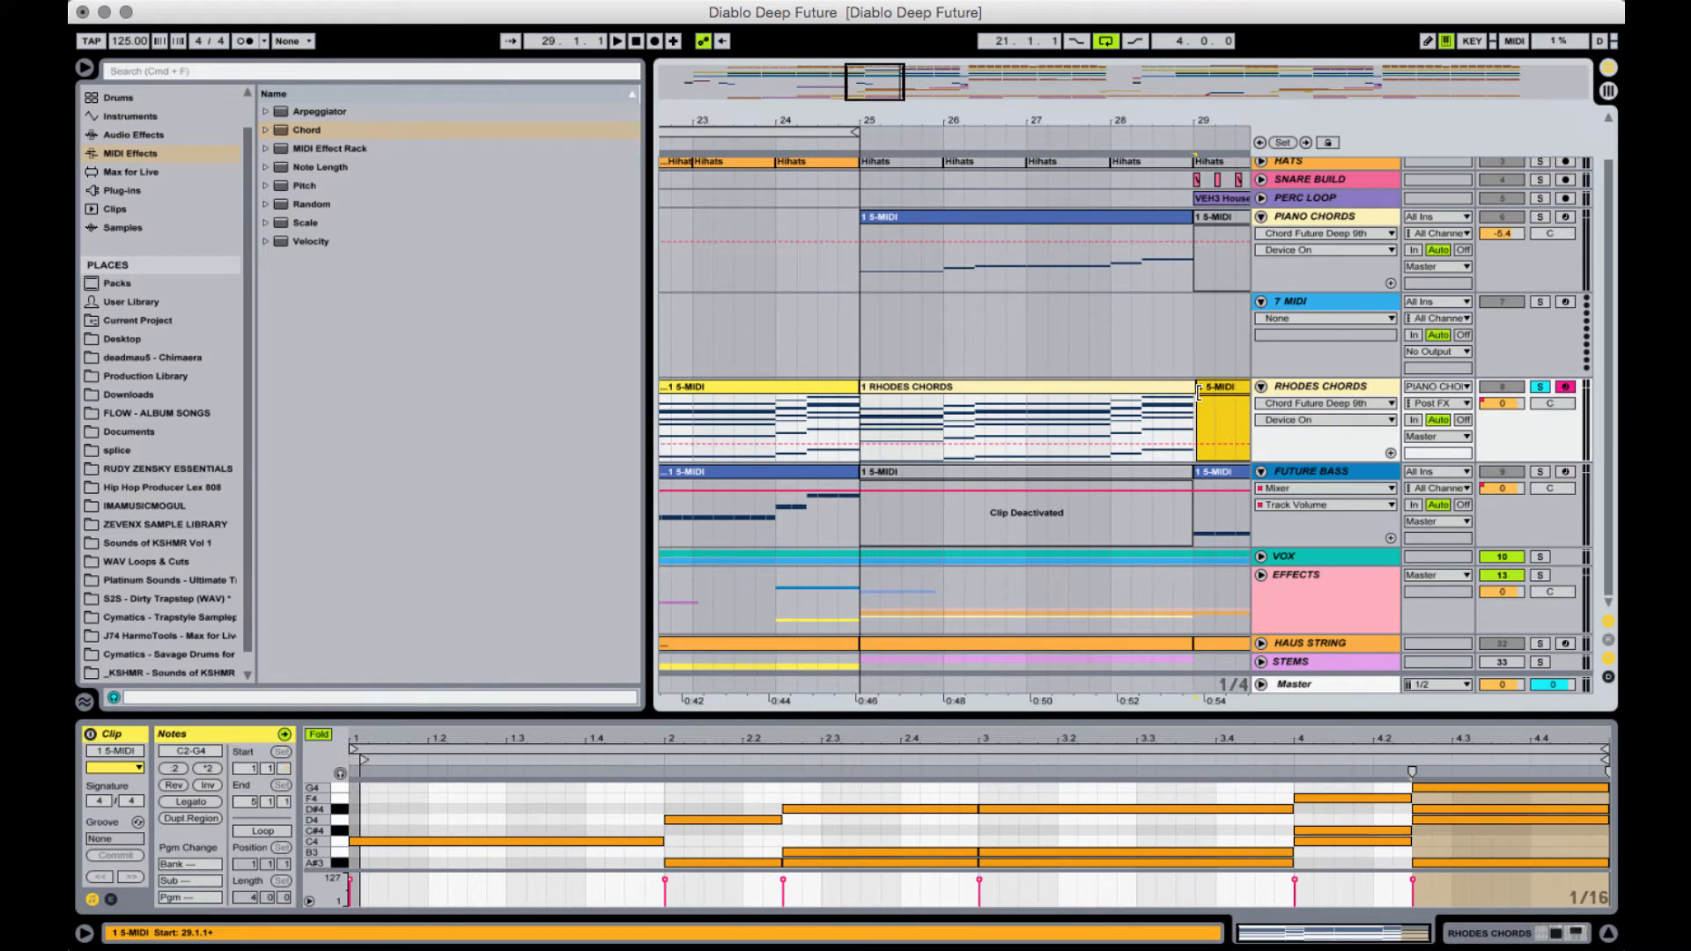
pyautogui.click(1025, 416)
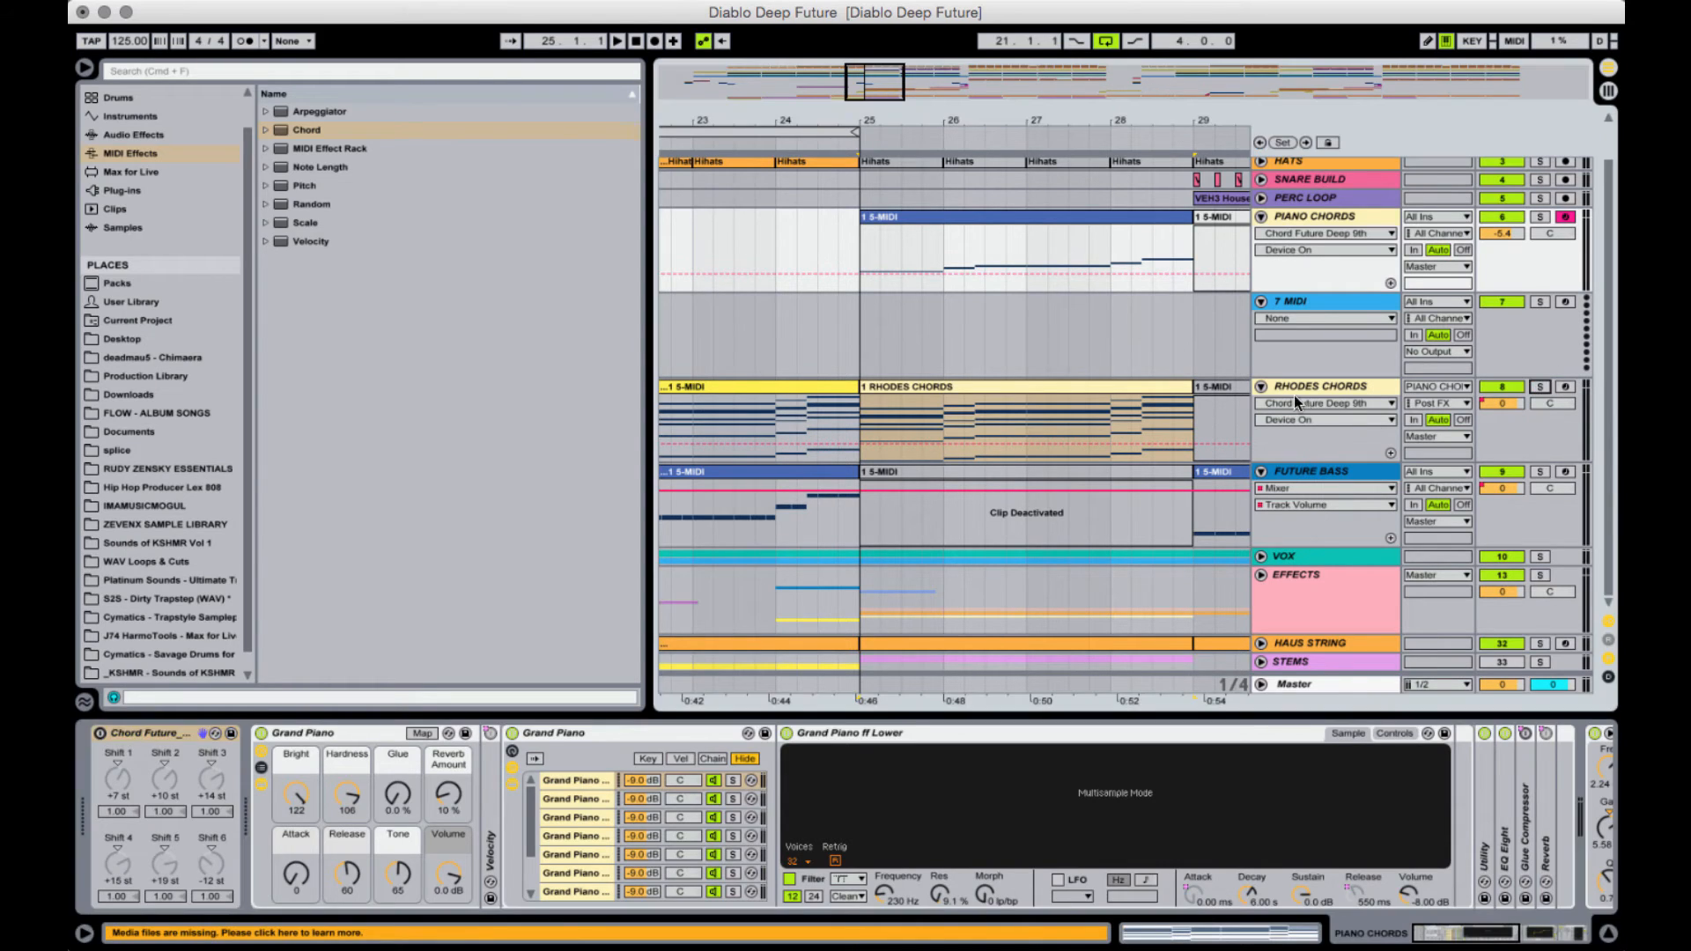
pyautogui.moveTo(1299, 396)
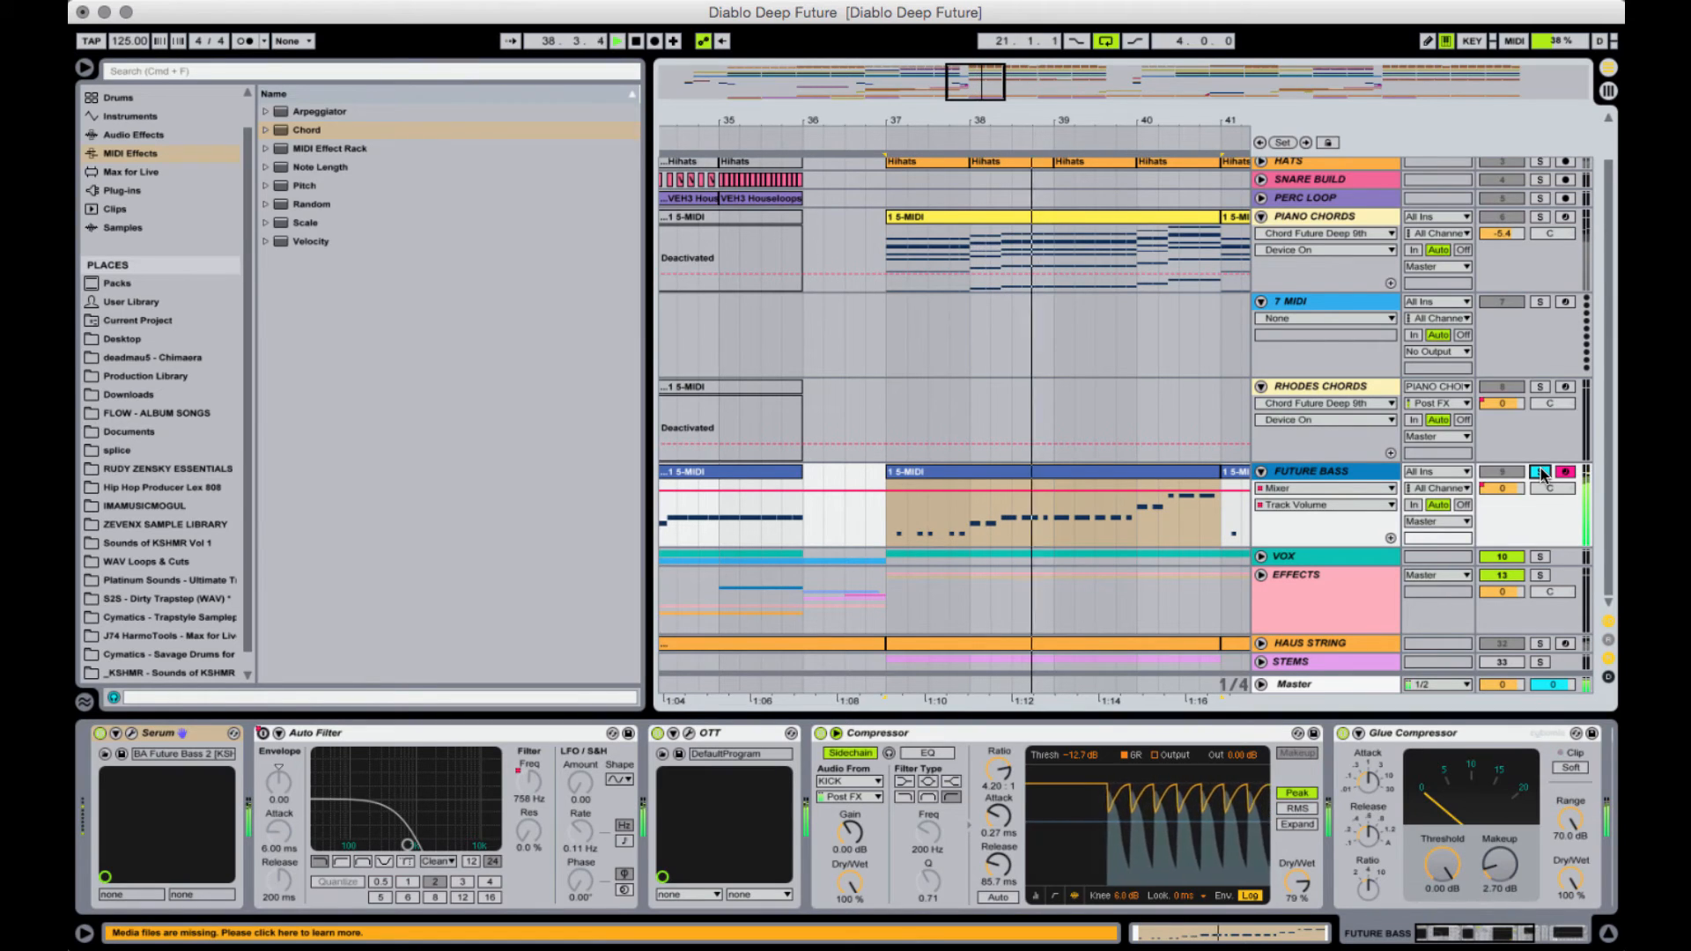
# - Show the Rhodes Chords devices around bars 35–41, then bring Firefox to the front
pyautogui.click(1321, 386)
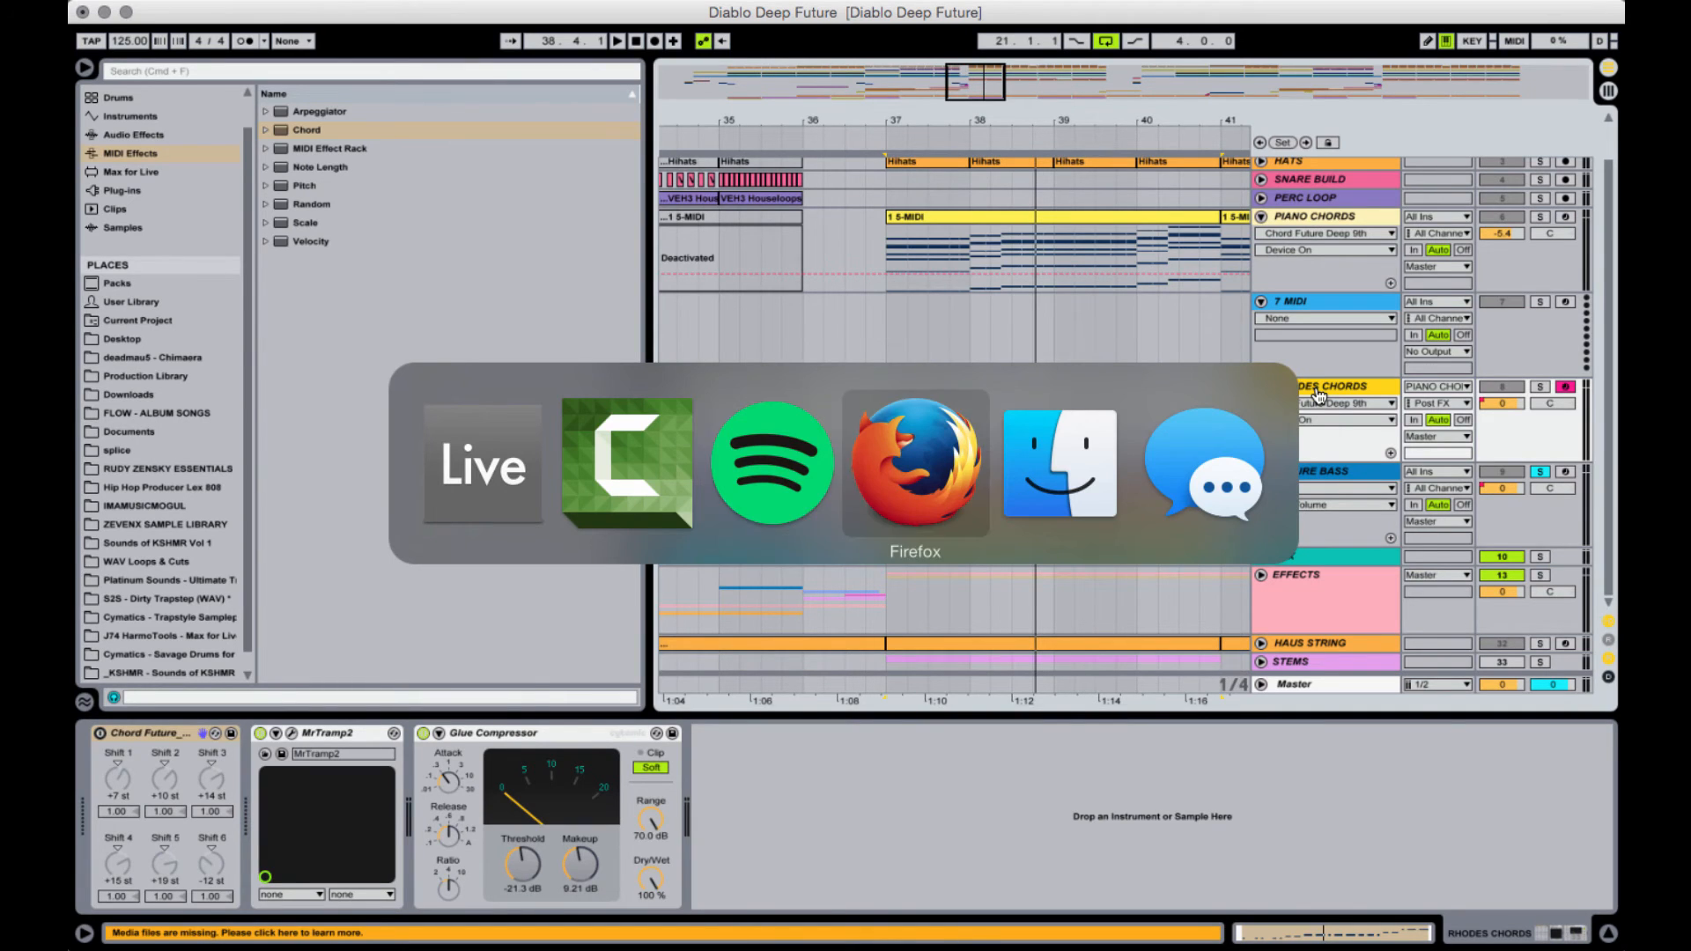
pyautogui.click(916, 464)
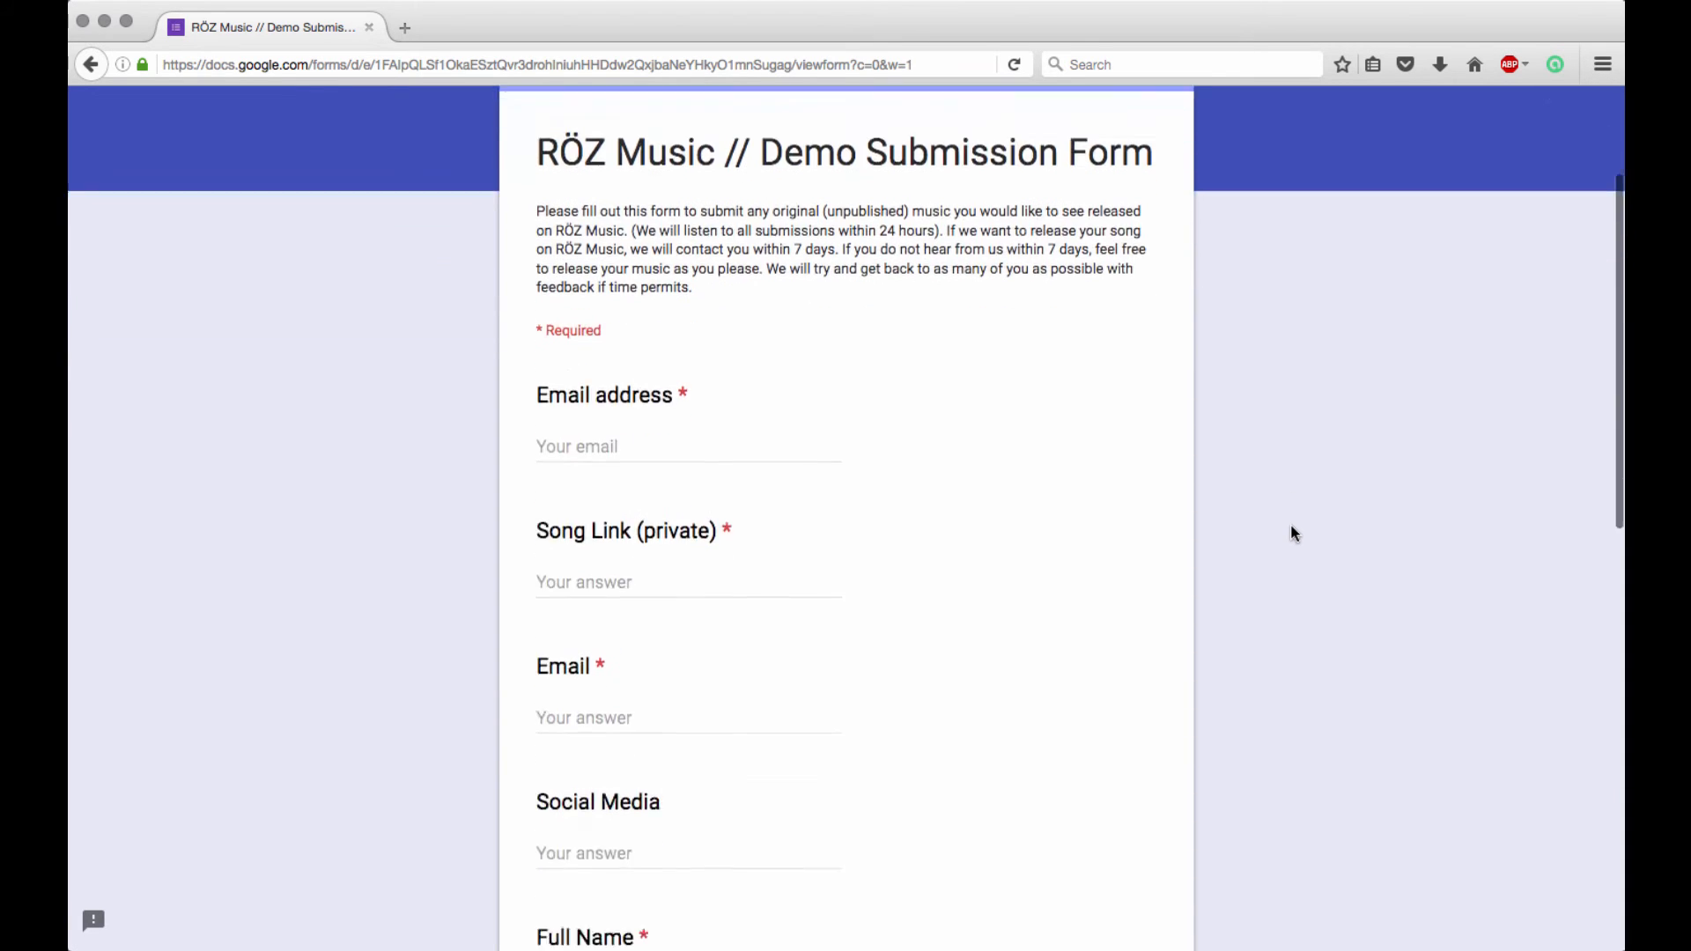
# - Scroll the RÖZ Music Demo Submission Form down to Submit and back to the top
pyautogui.scroll(-3)
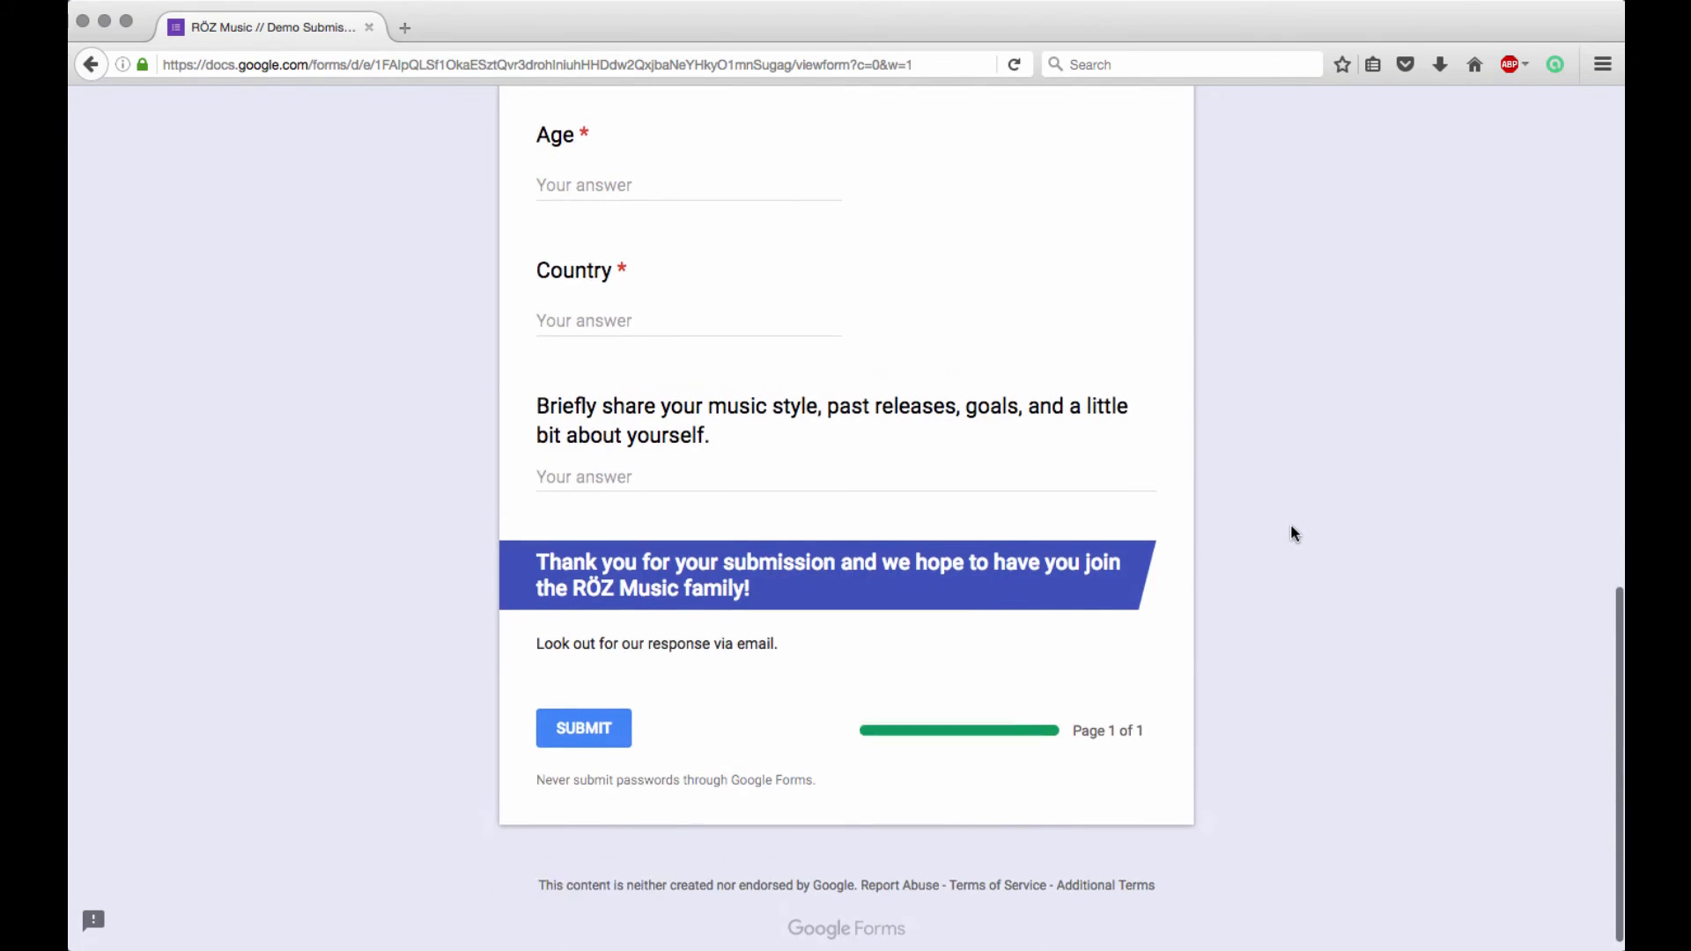
pyautogui.scroll(3)
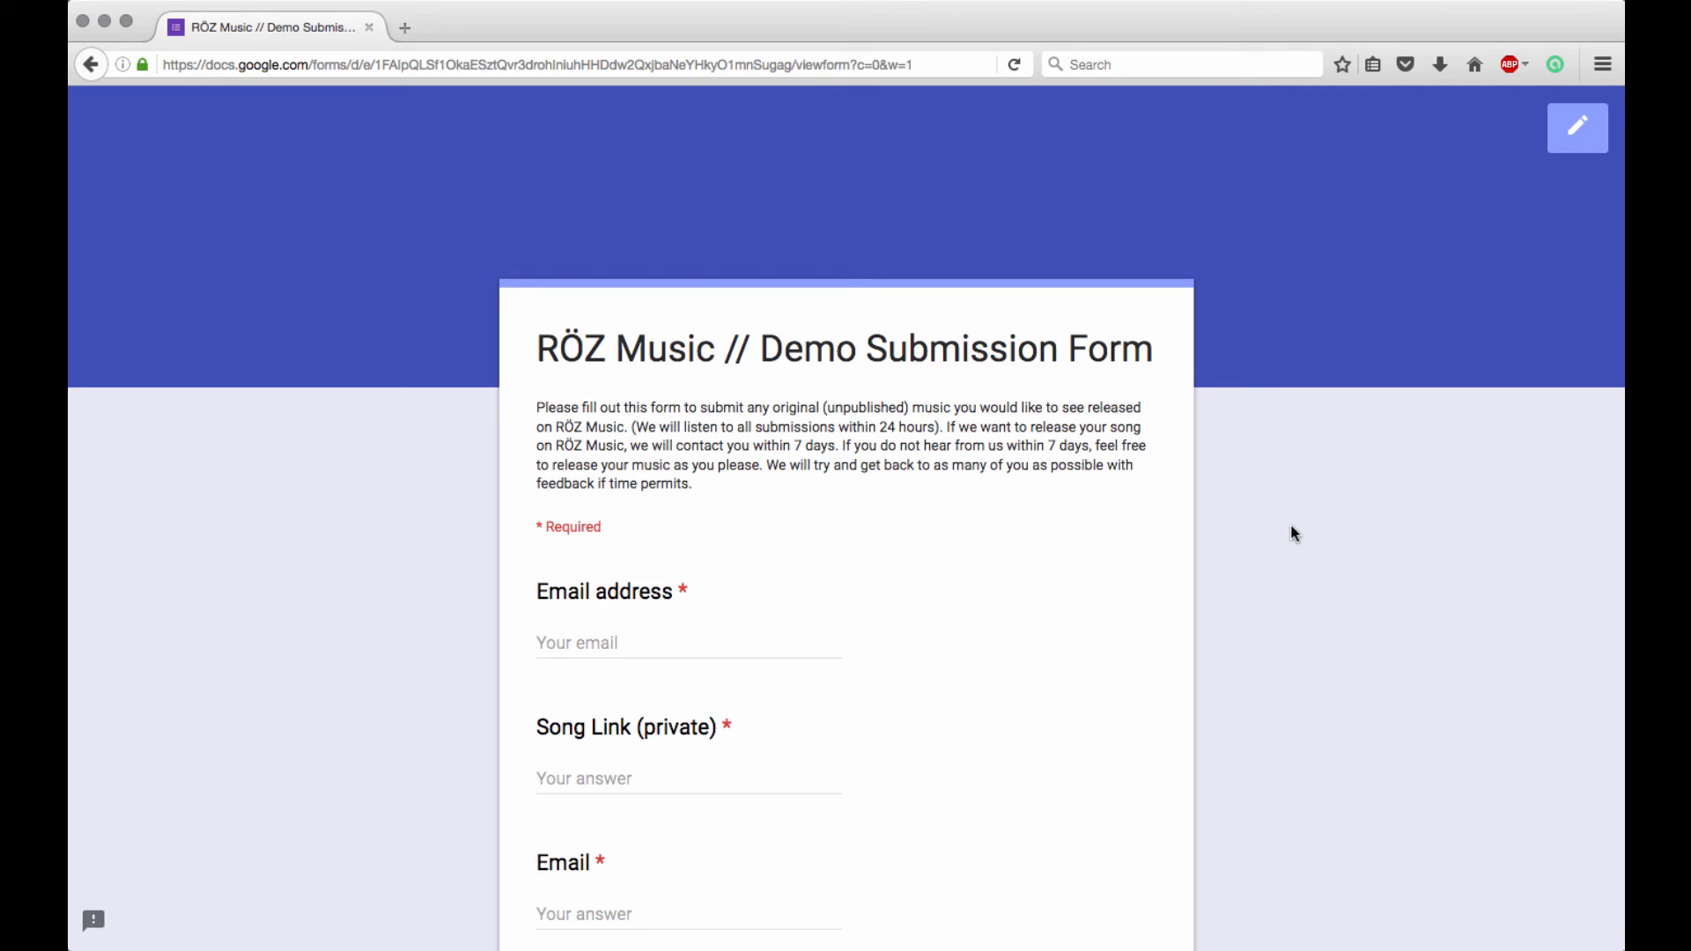
pyautogui.moveTo(650, 724)
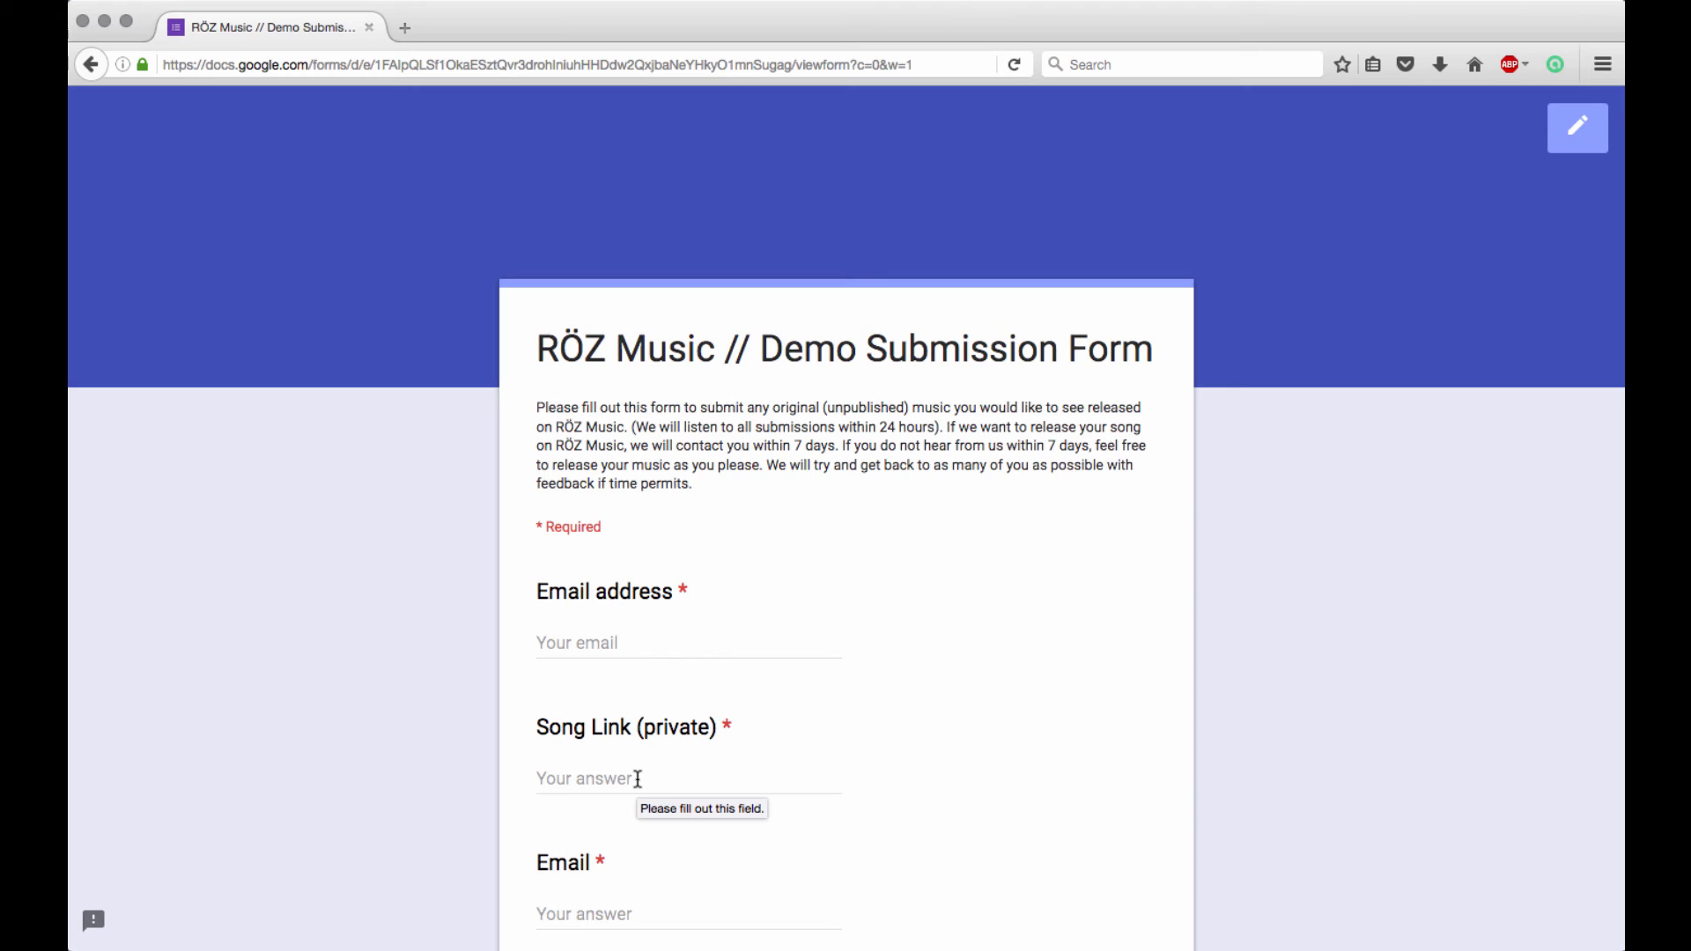
pyautogui.moveTo(718, 775)
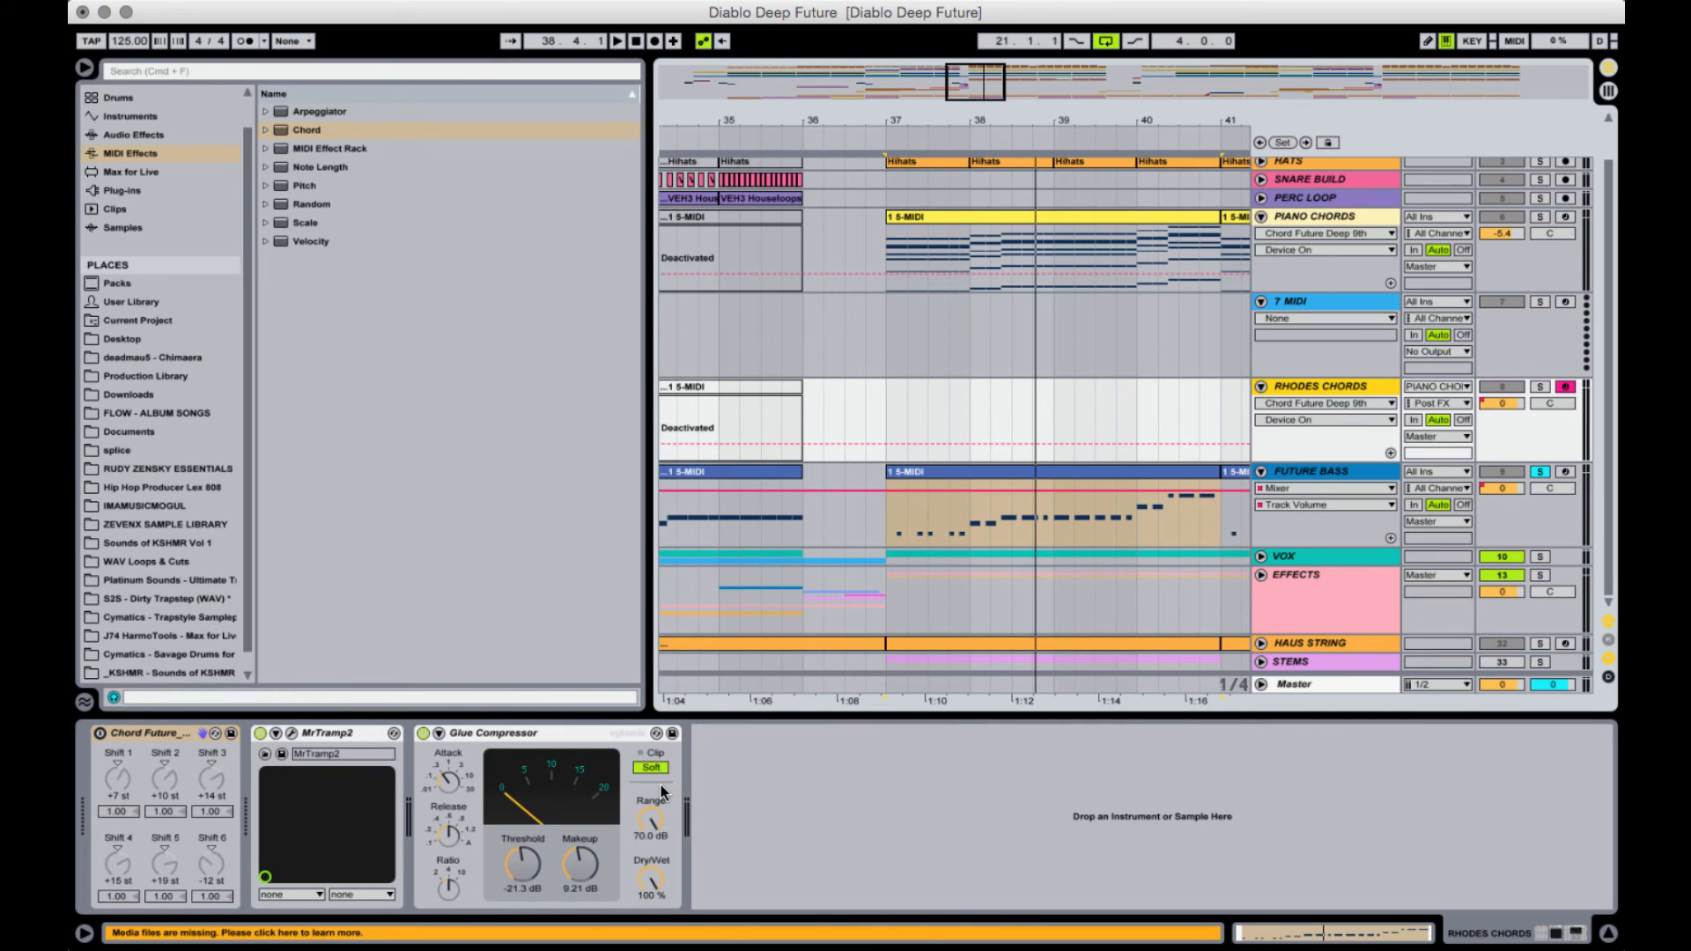
pyautogui.moveTo(663, 789)
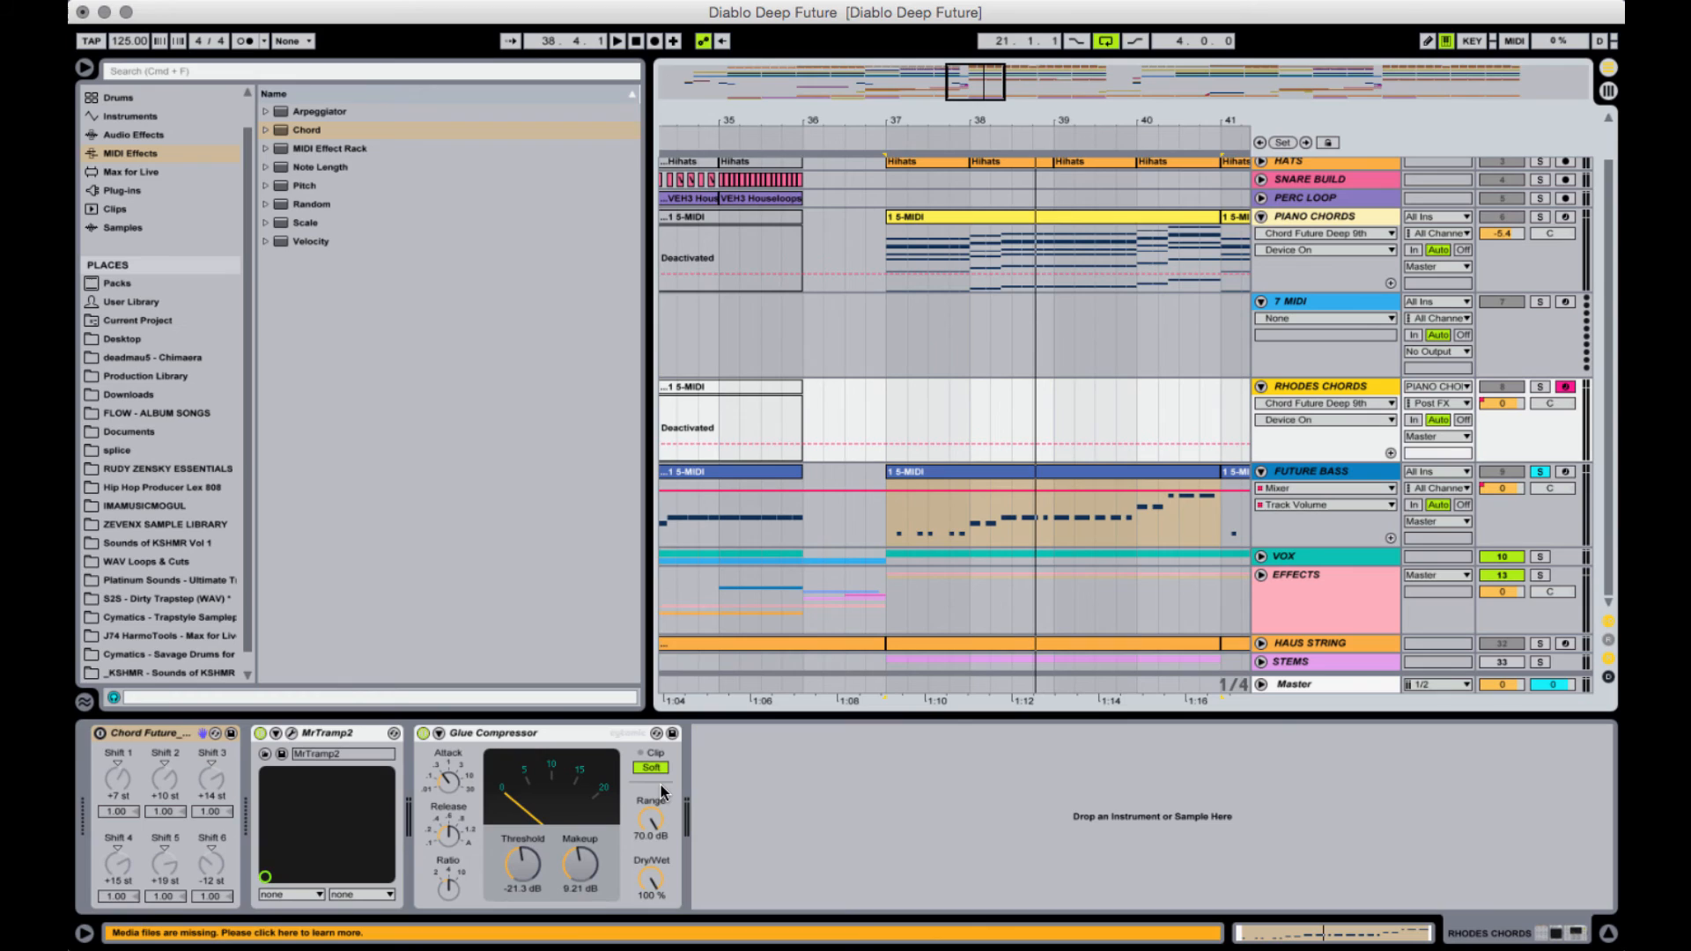